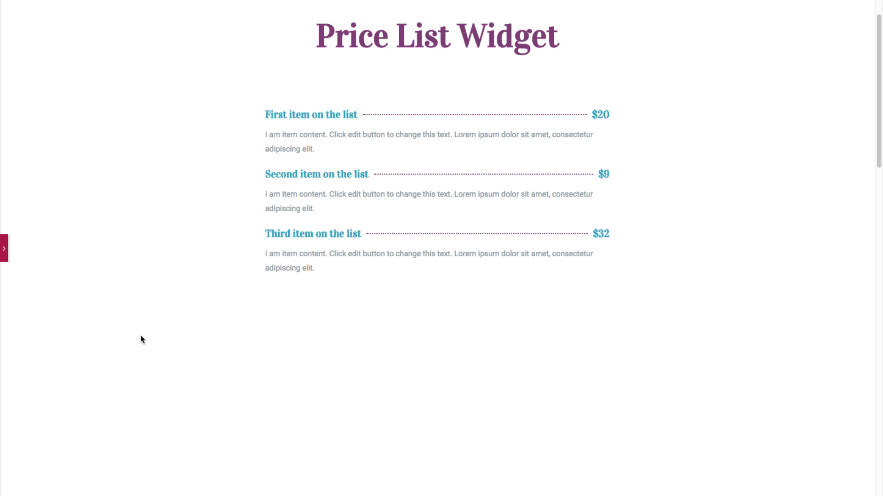
Search the widget library for 'pr' to bring up the Price List widget
left_click(6, 247)
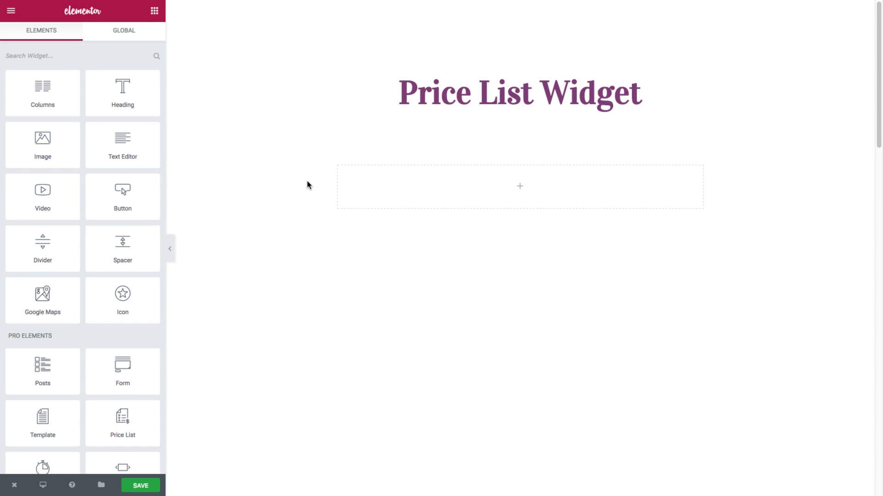
type("pr")
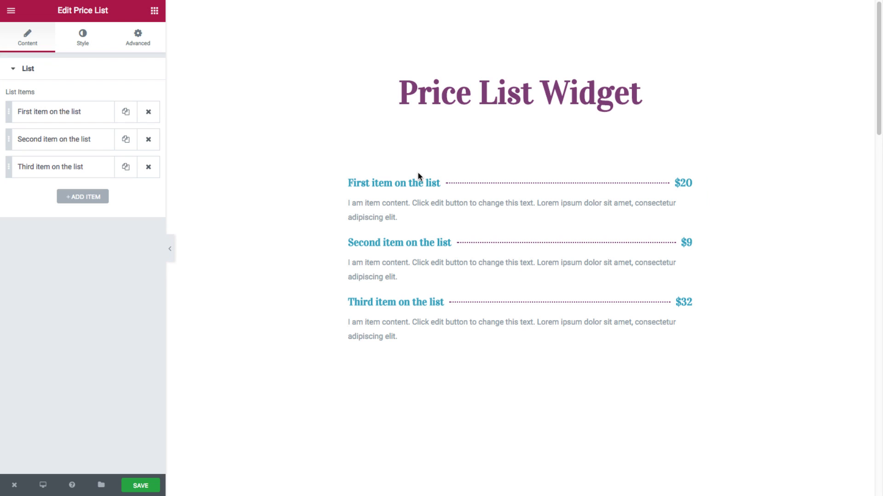
mouse_move(97, 29)
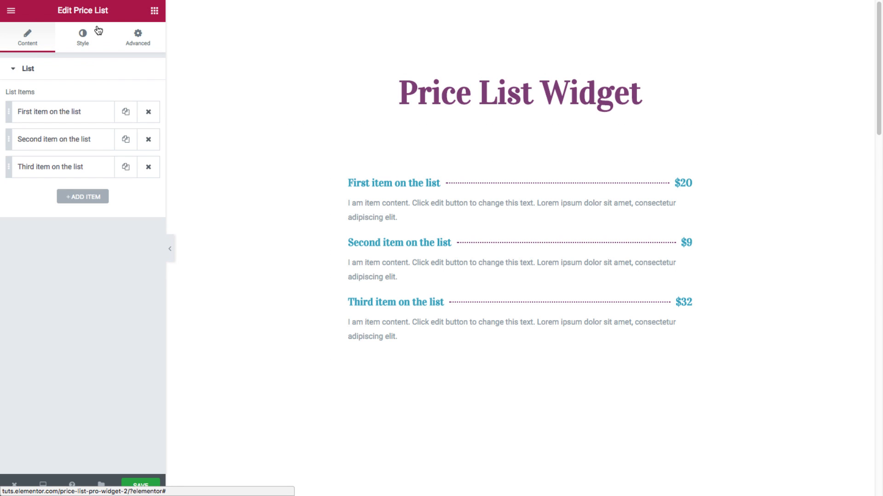
mouse_move(45, 35)
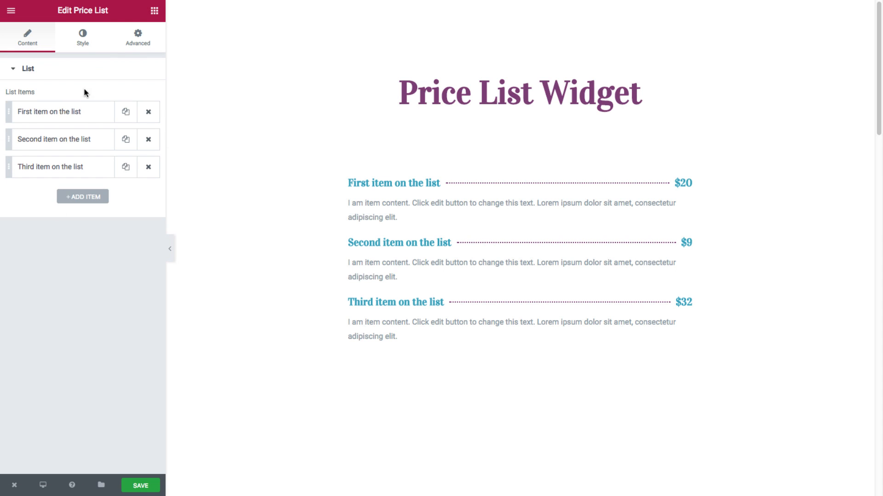
mouse_move(90, 119)
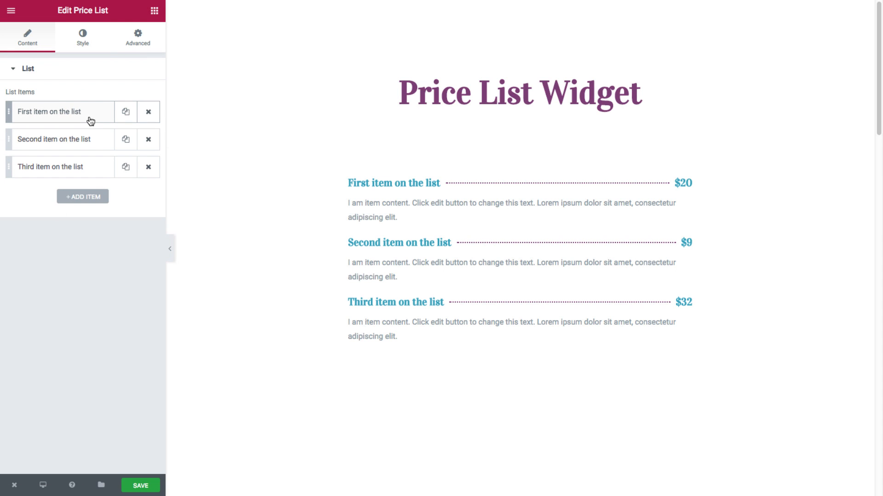
mouse_move(48, 86)
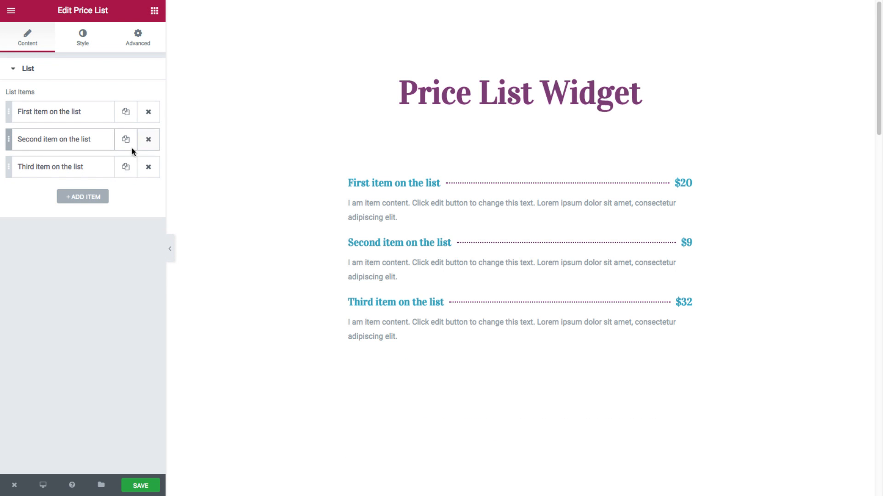
mouse_move(82, 200)
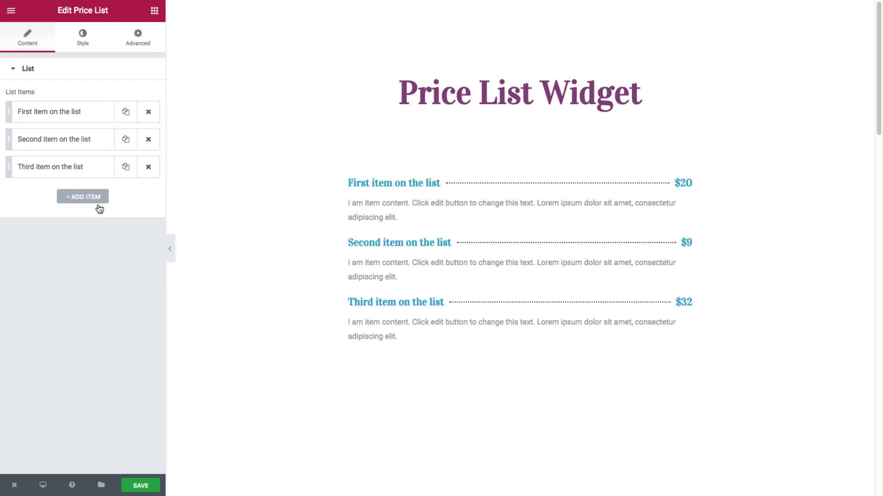
left_click(82, 196)
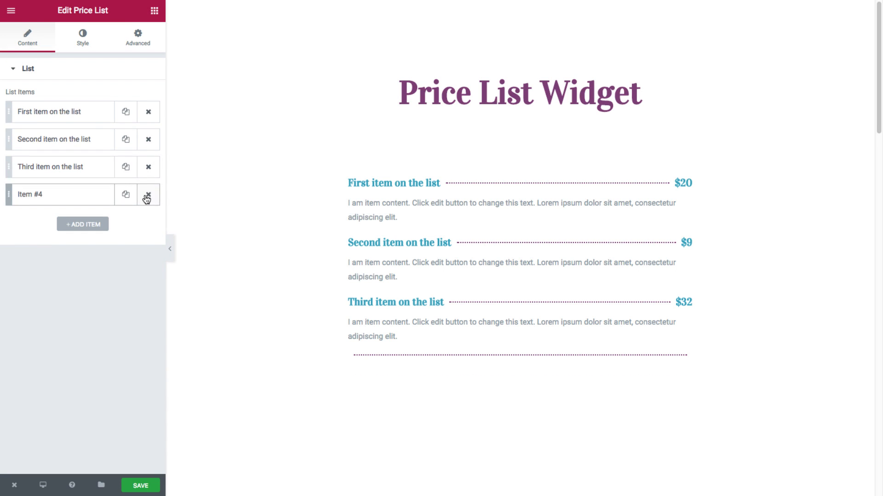
left_click(148, 194)
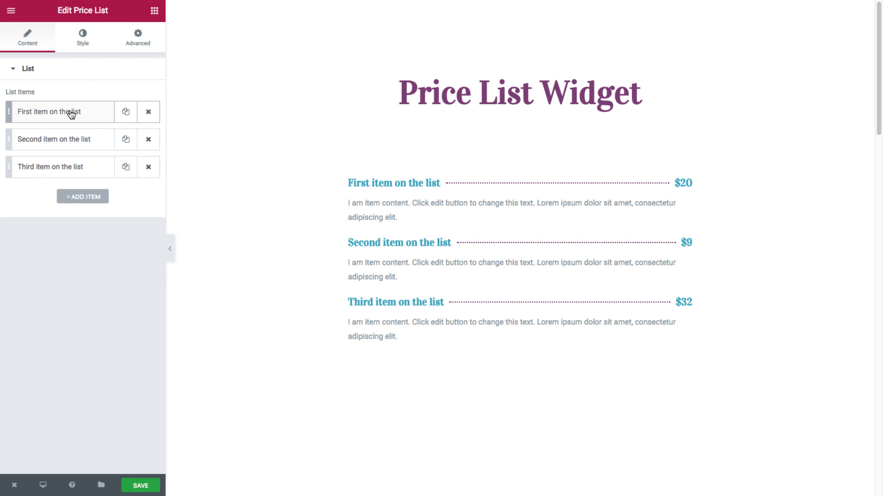
Change the first item's price to $50, then restore it to $20
left_click(50, 111)
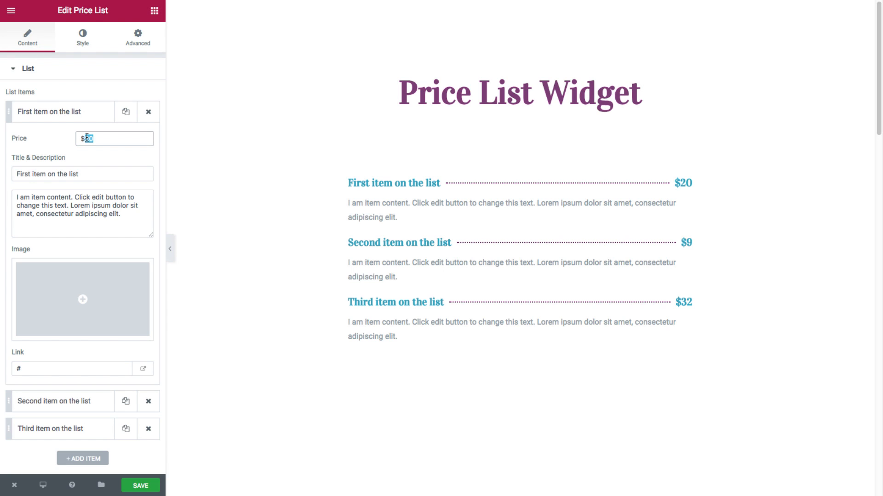
type("50")
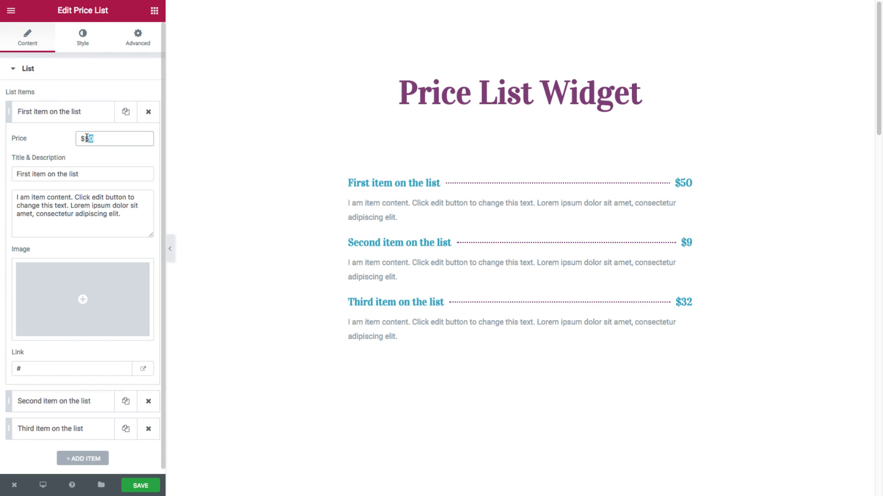
type("20")
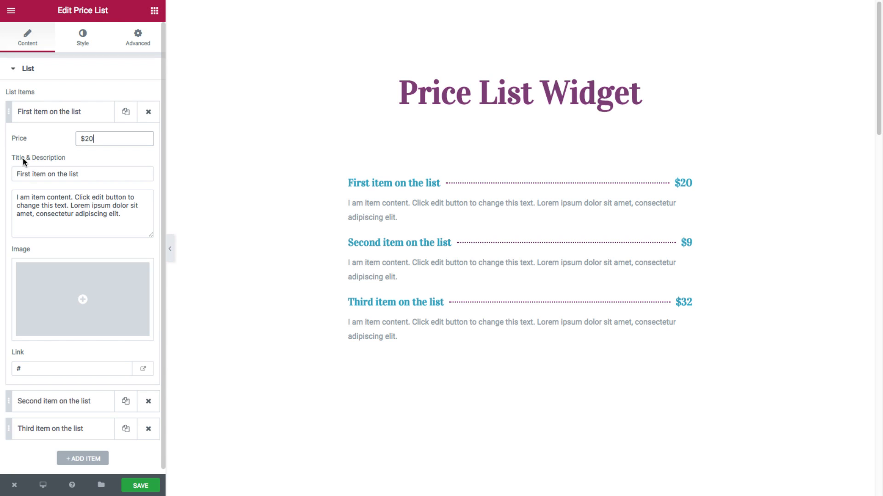
mouse_move(95, 174)
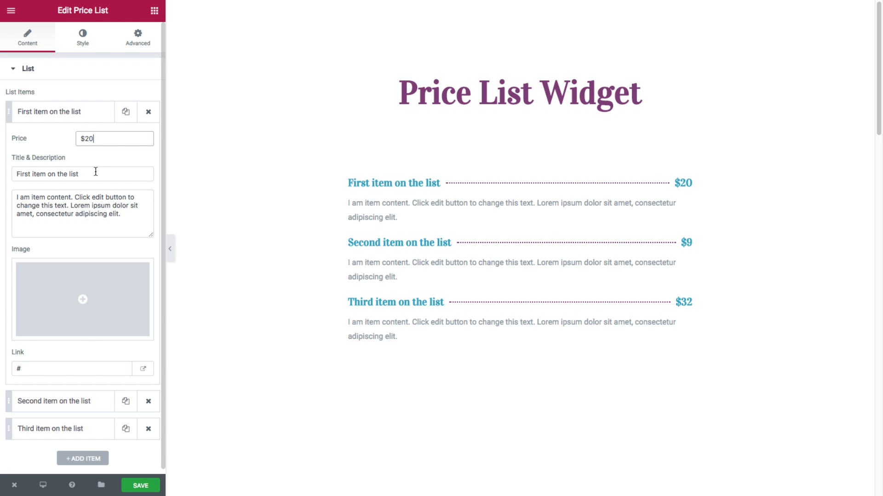
mouse_move(86, 173)
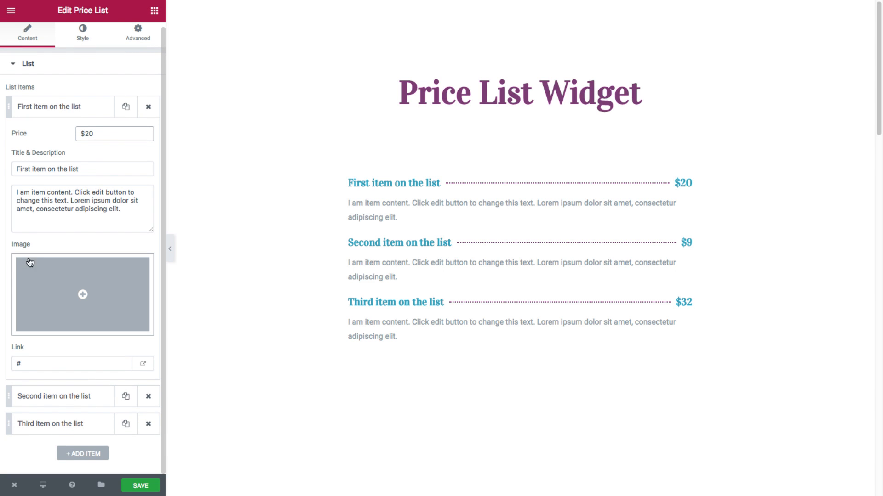
mouse_move(97, 297)
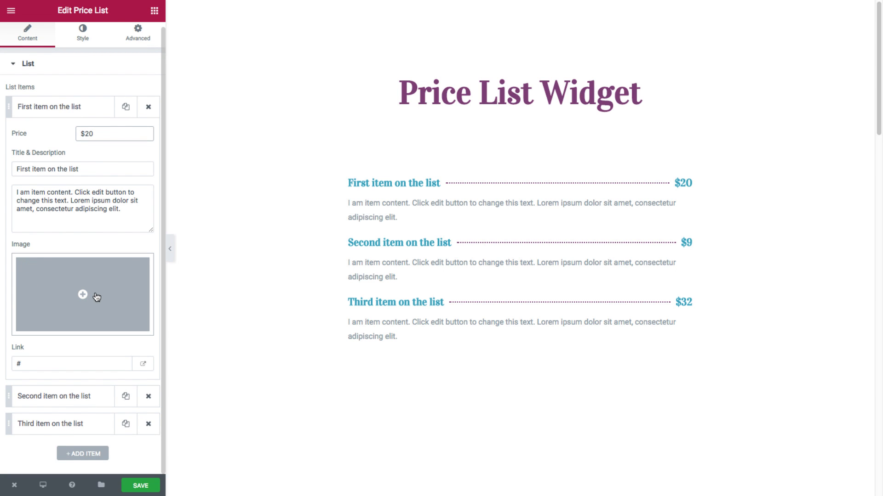
Set the ring photo from the media library as the first item's image
left_click(83, 295)
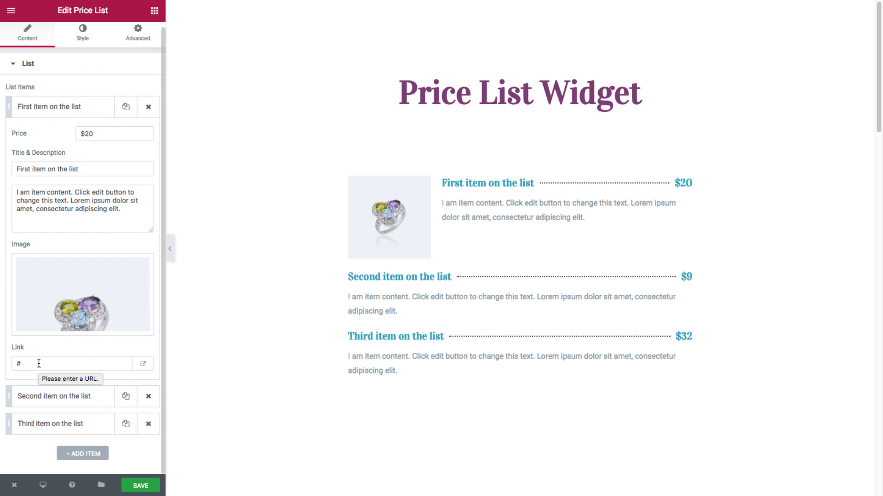
mouse_move(143, 364)
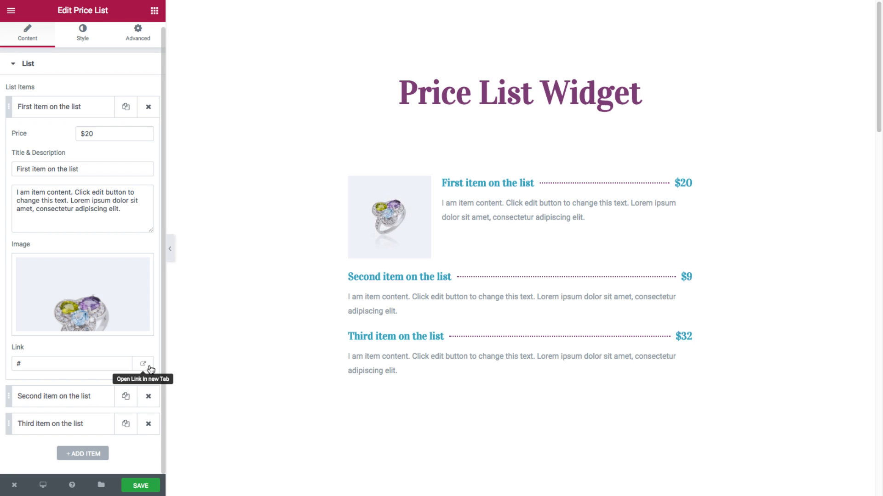
left_click(49, 107)
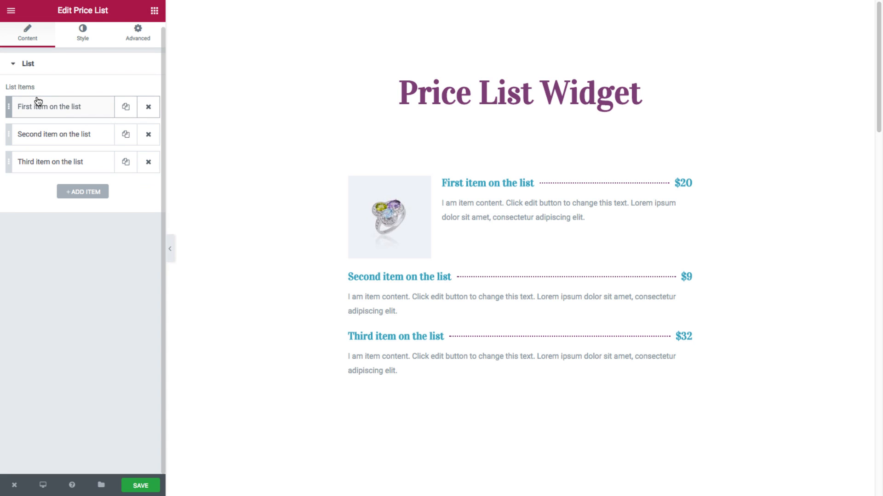
mouse_move(104, 218)
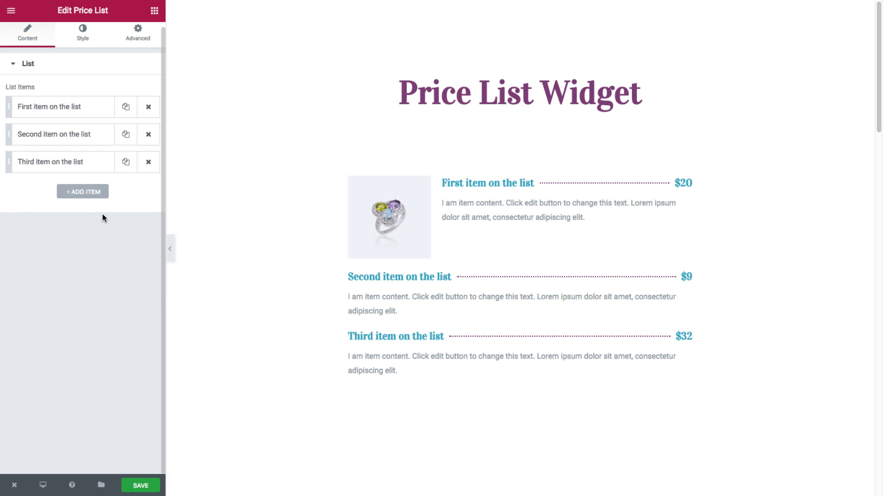
mouse_move(127, 161)
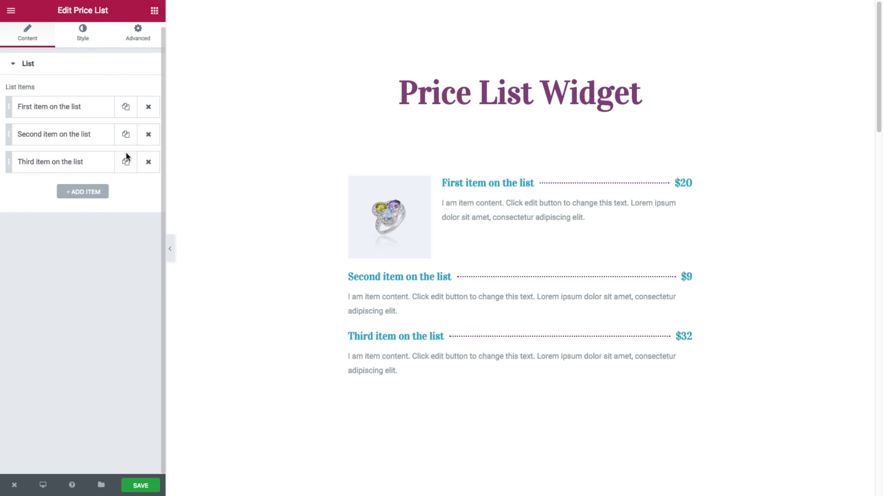
left_click(82, 34)
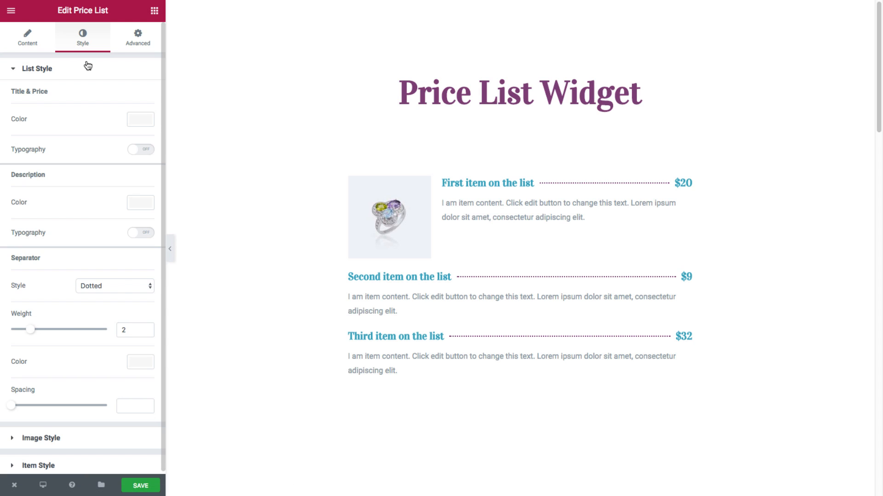
left_click(37, 68)
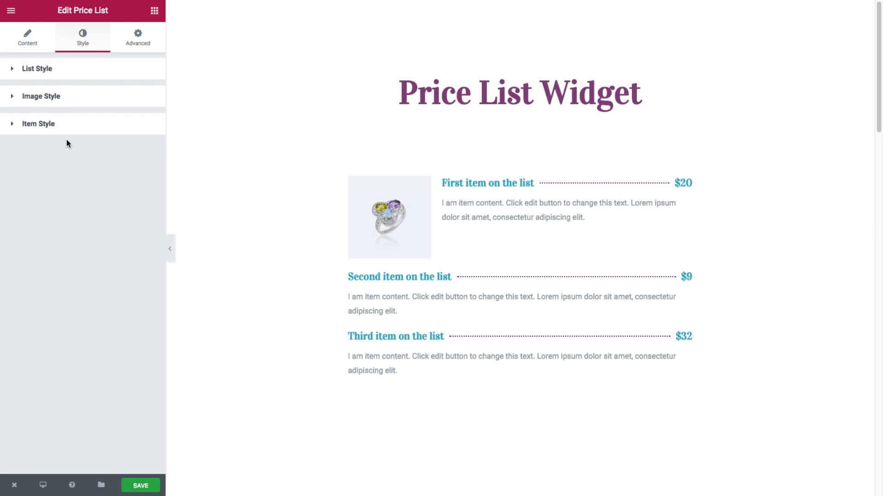
mouse_move(50, 85)
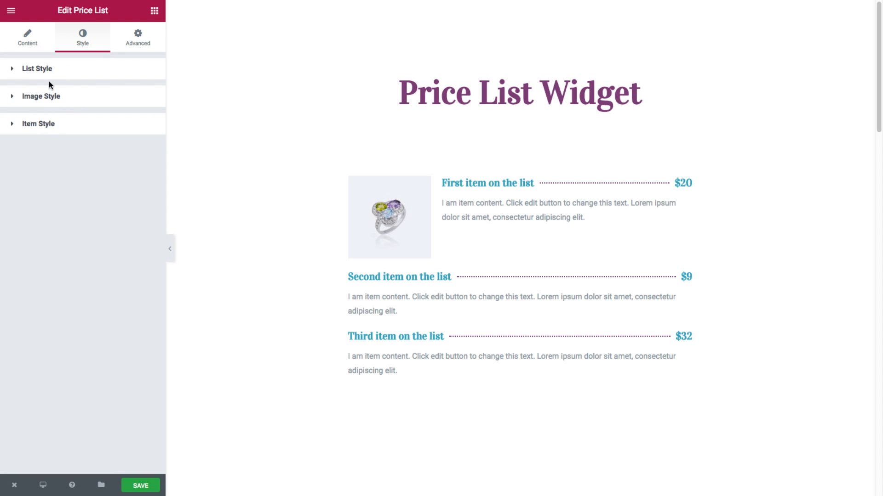
left_click(37, 68)
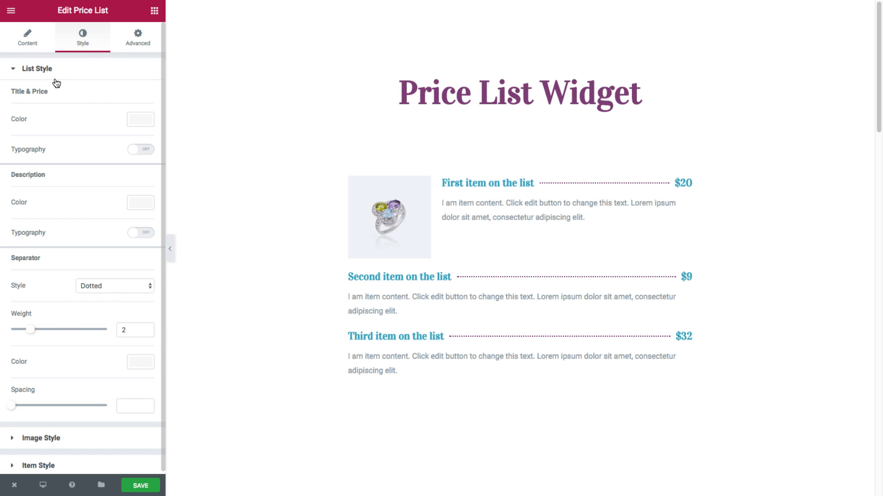
mouse_move(36, 175)
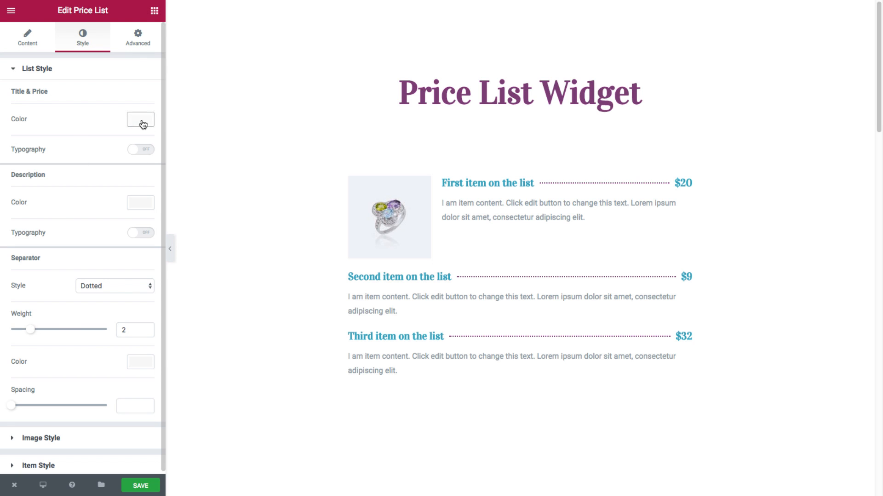
left_click(140, 118)
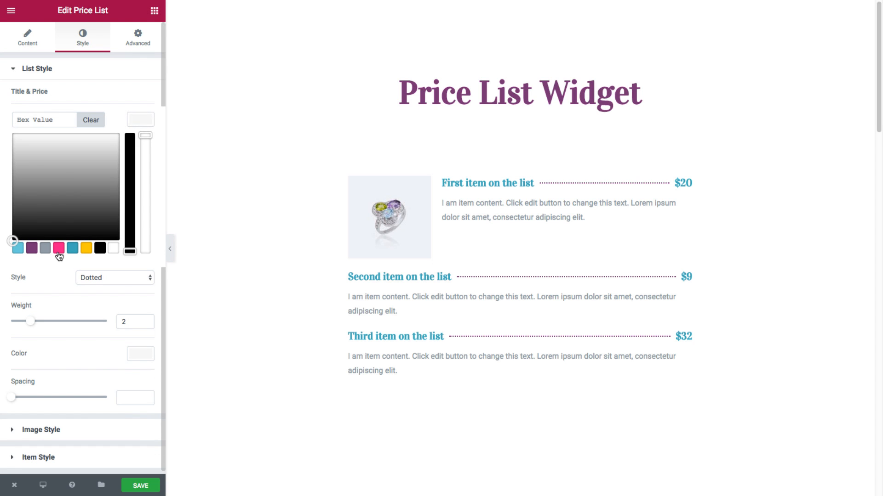
left_click(58, 248)
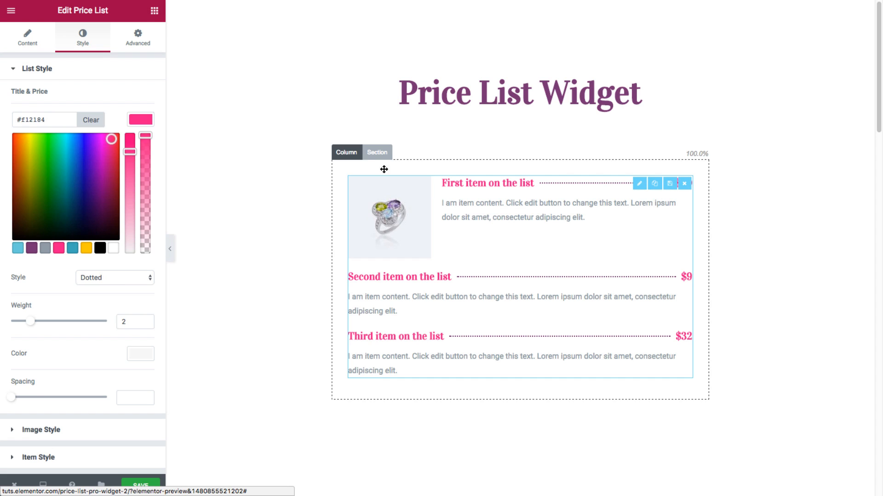
left_click(91, 119)
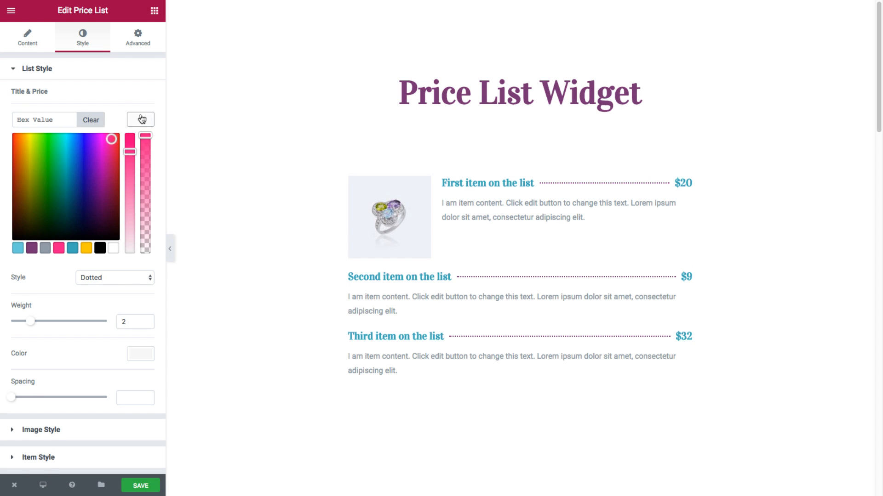
left_click(141, 120)
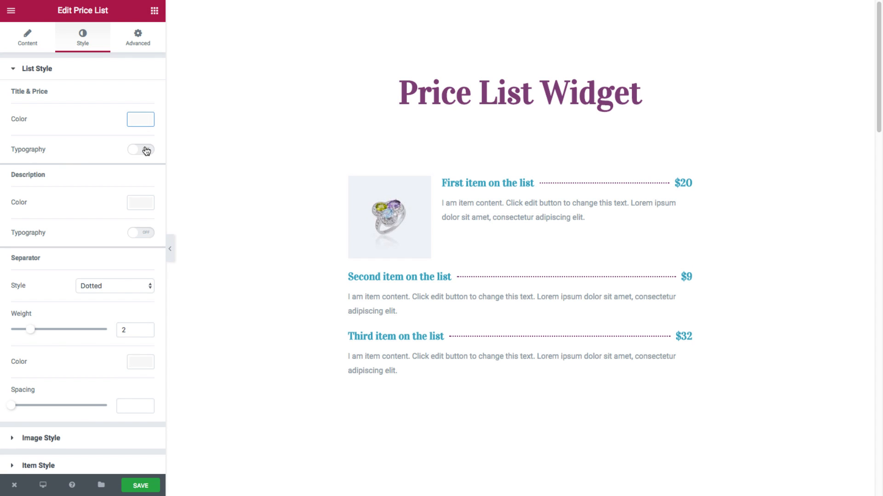
left_click(141, 150)
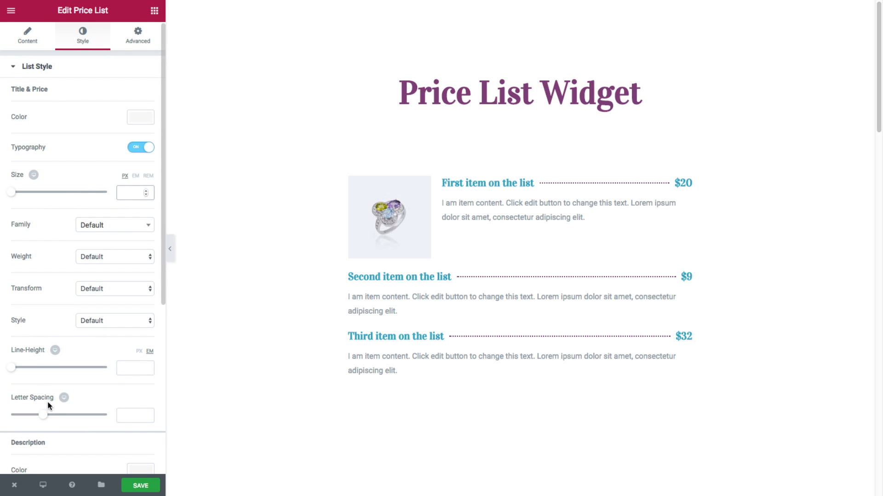
left_click(142, 147)
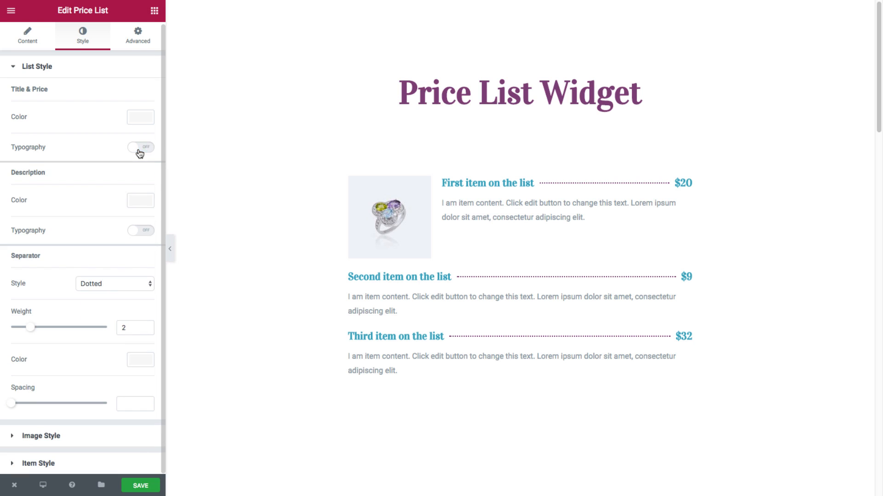
mouse_move(64, 194)
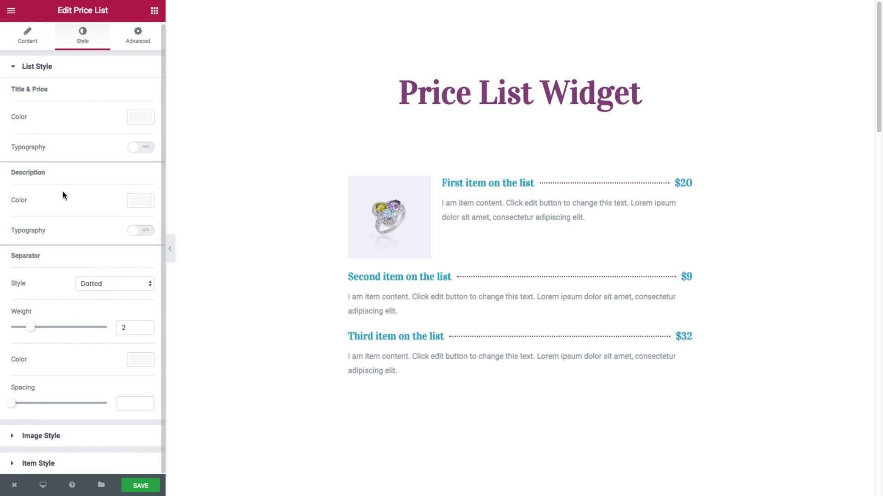
left_click(139, 201)
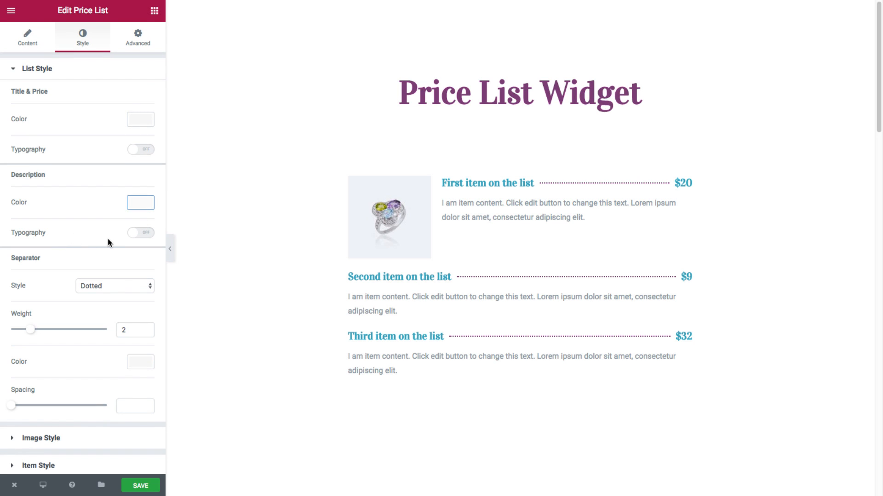
mouse_move(42, 284)
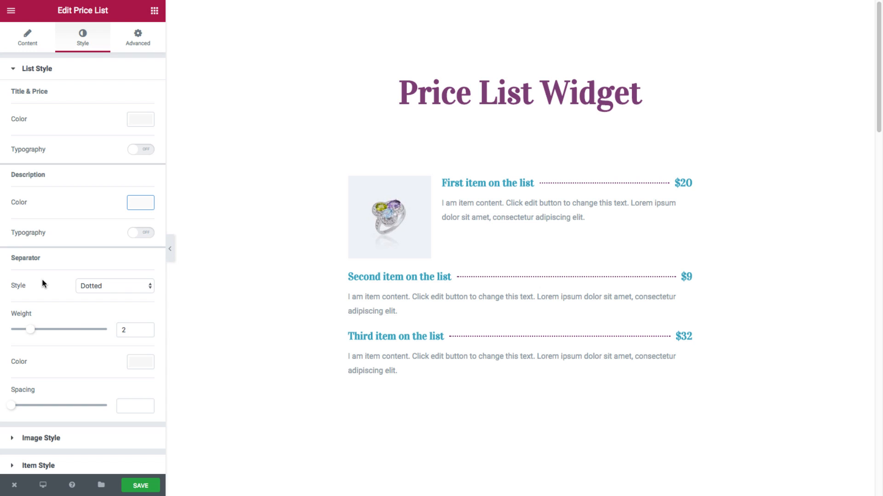
mouse_move(104, 289)
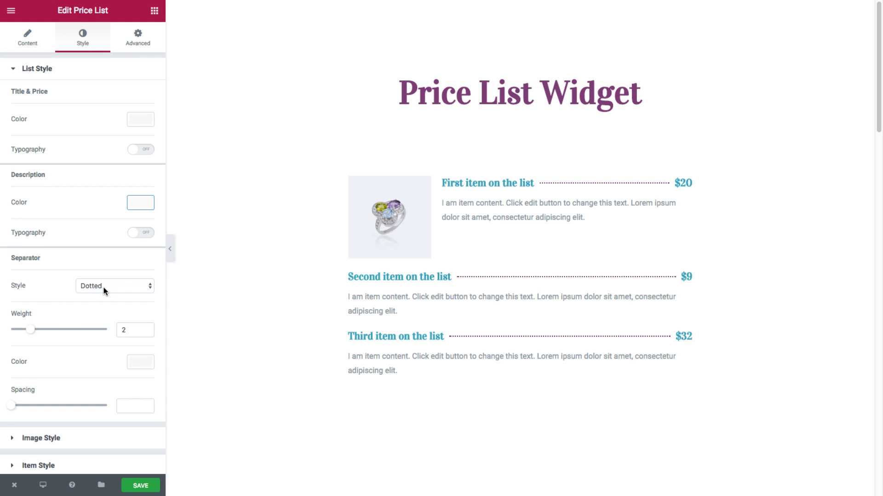
Try the separator style as None and Solid, ending with solid lines between titles and prices
left_click(114, 286)
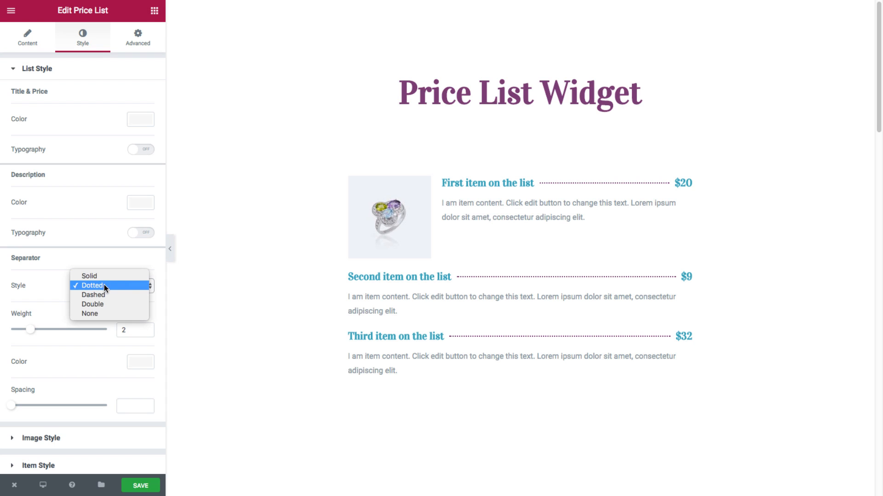
mouse_move(89, 313)
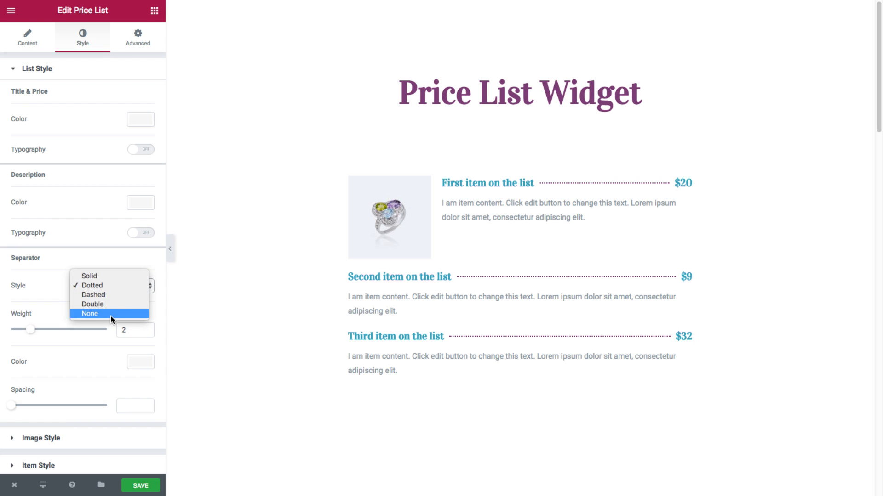
left_click(89, 313)
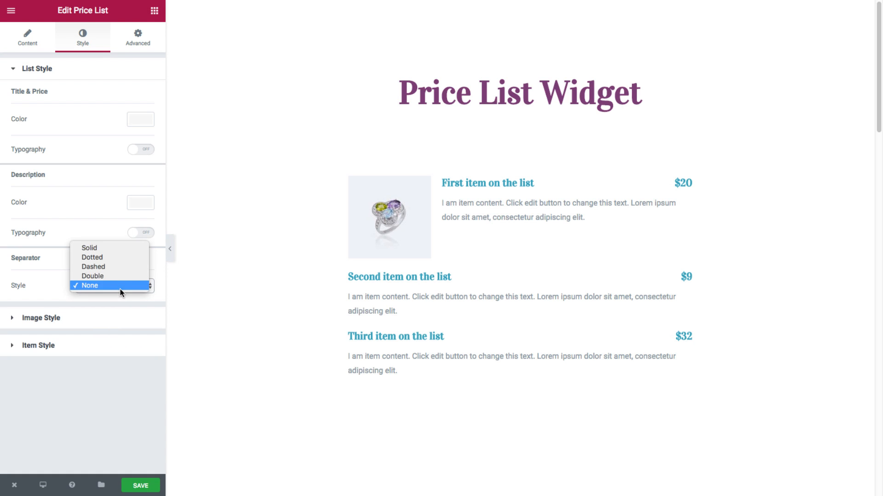
left_click(89, 249)
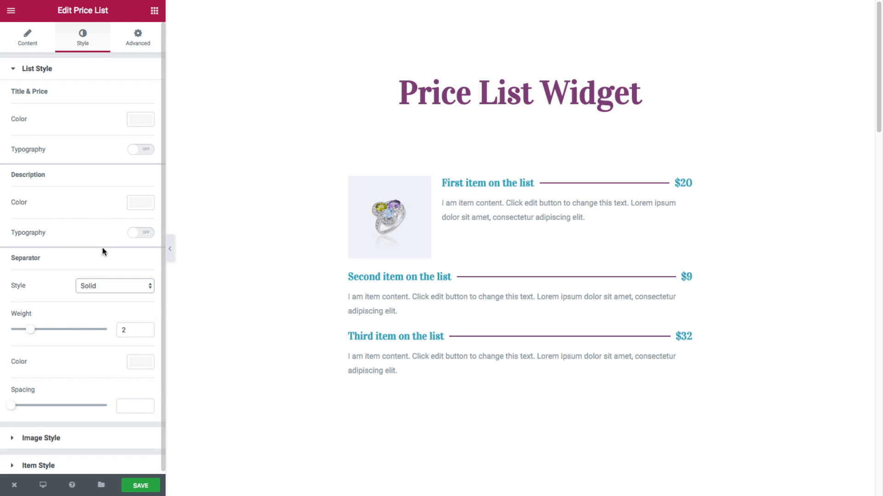
left_click(114, 286)
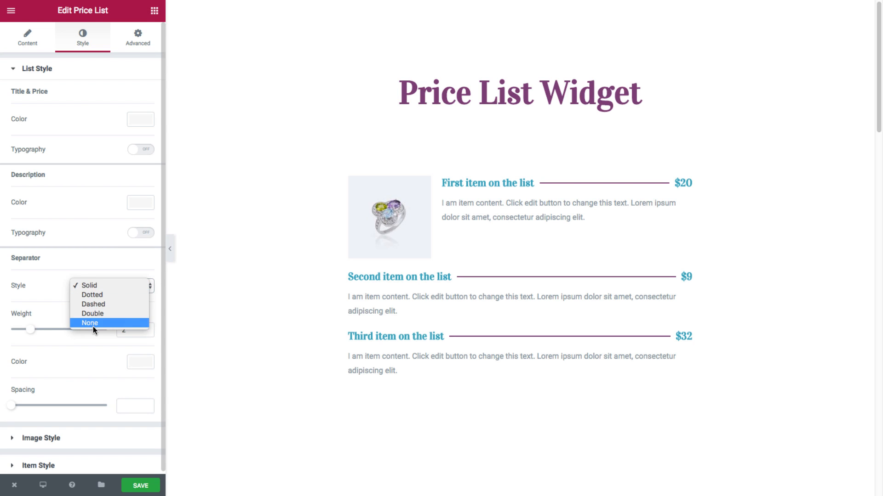
left_click(89, 323)
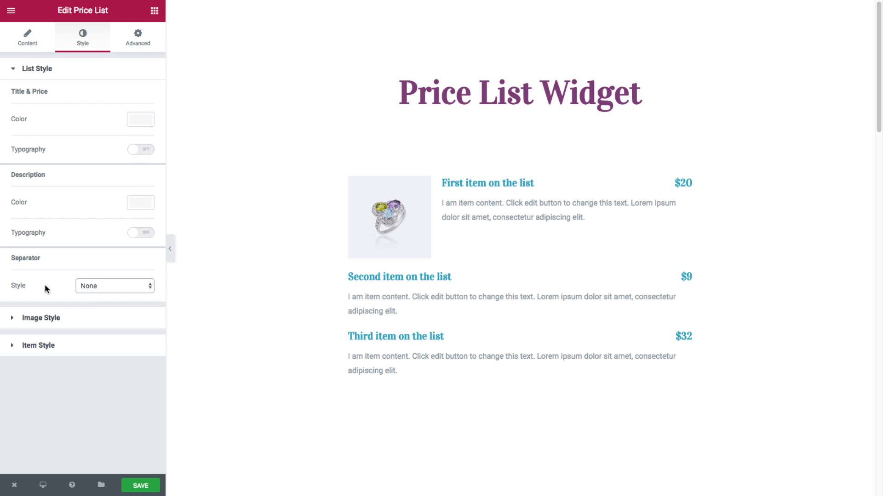
left_click(114, 286)
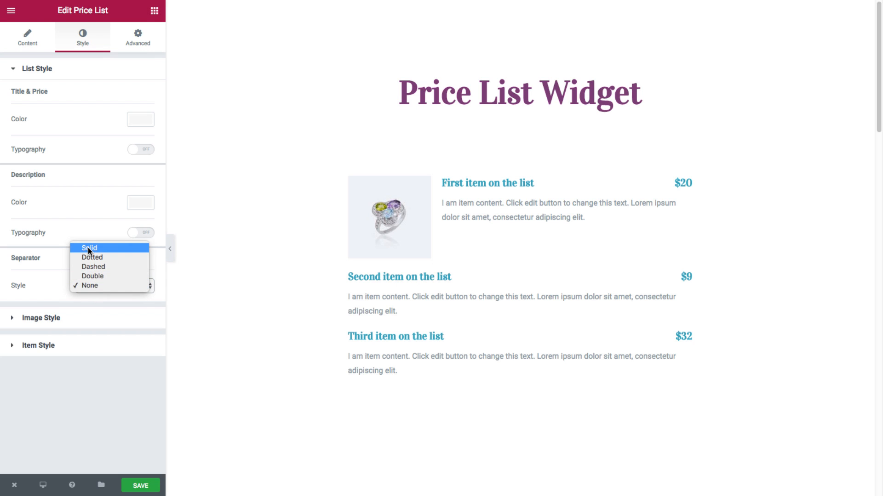
left_click(88, 248)
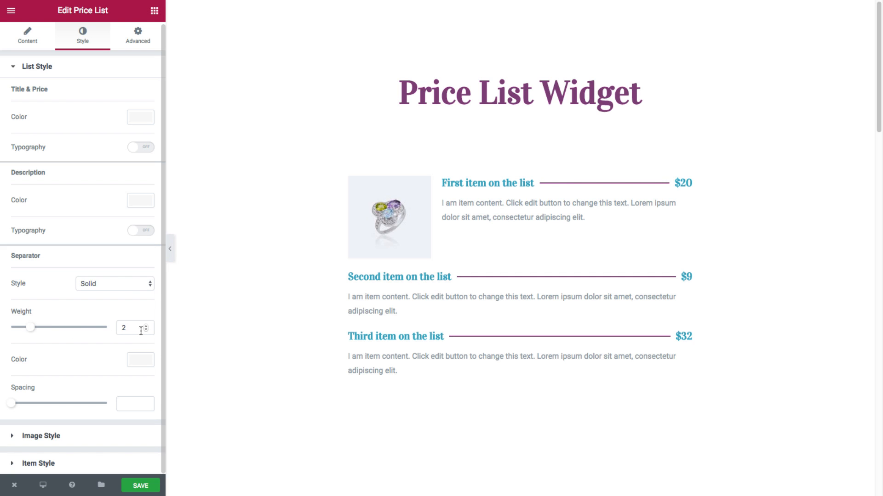
left_click(140, 360)
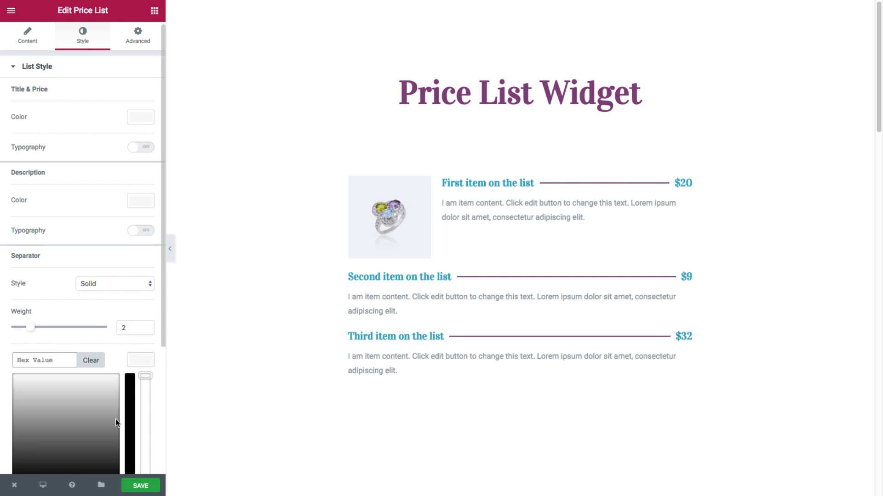
left_click(129, 360)
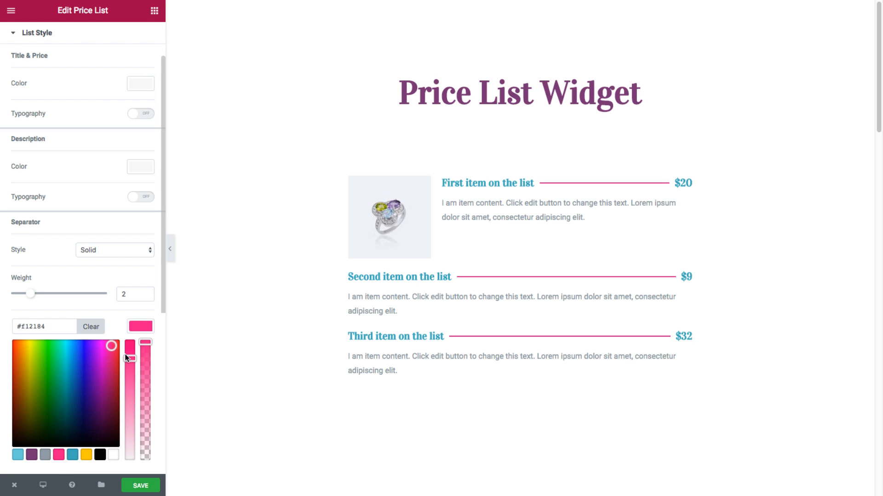
left_click(91, 326)
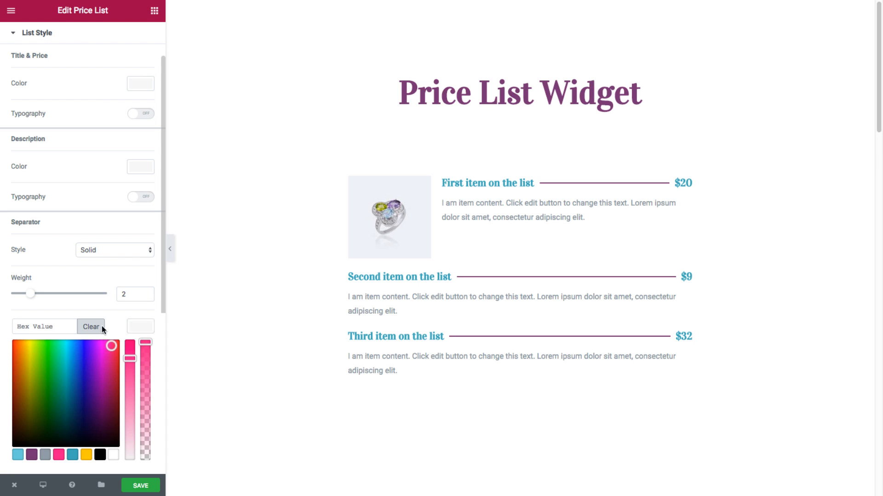
left_click(91, 327)
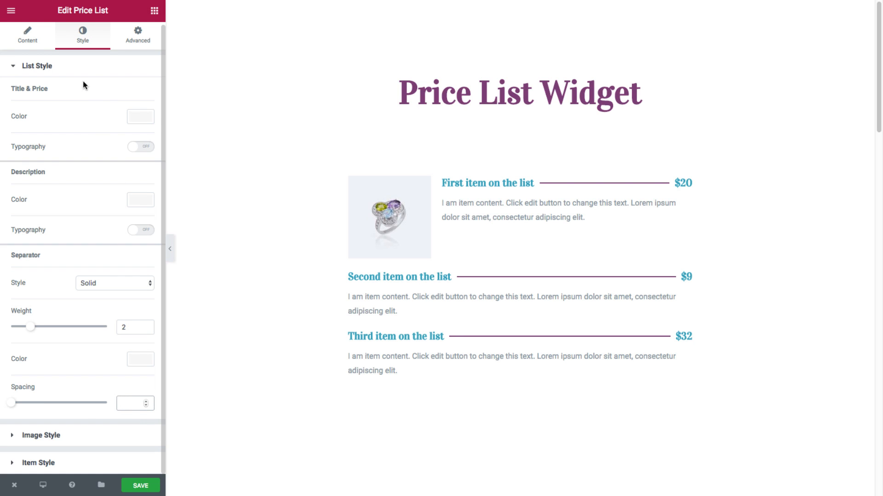
left_click(37, 66)
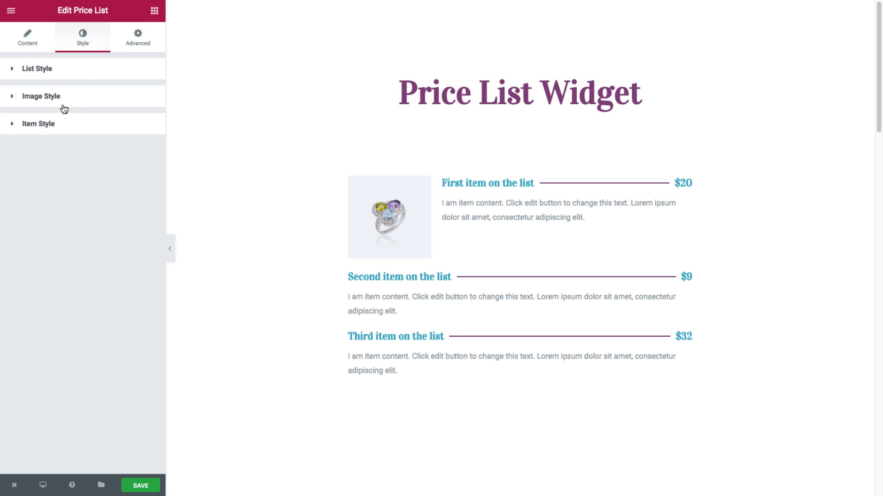
left_click(41, 96)
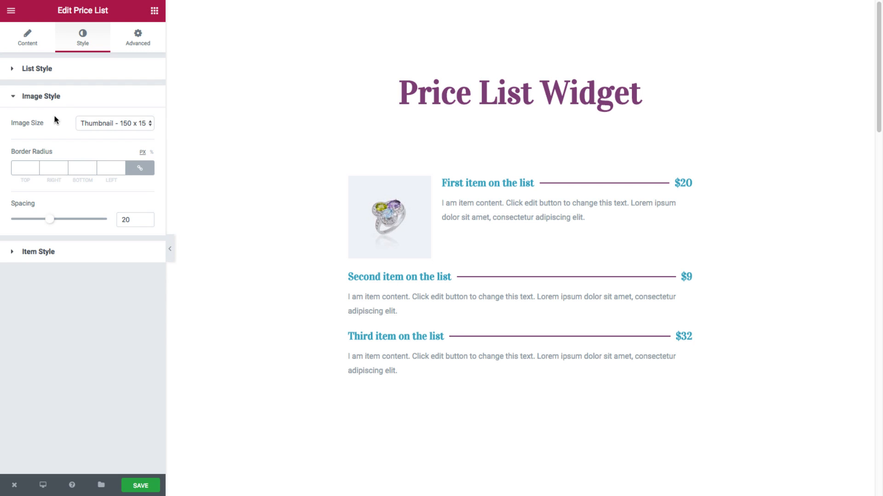
left_click(114, 124)
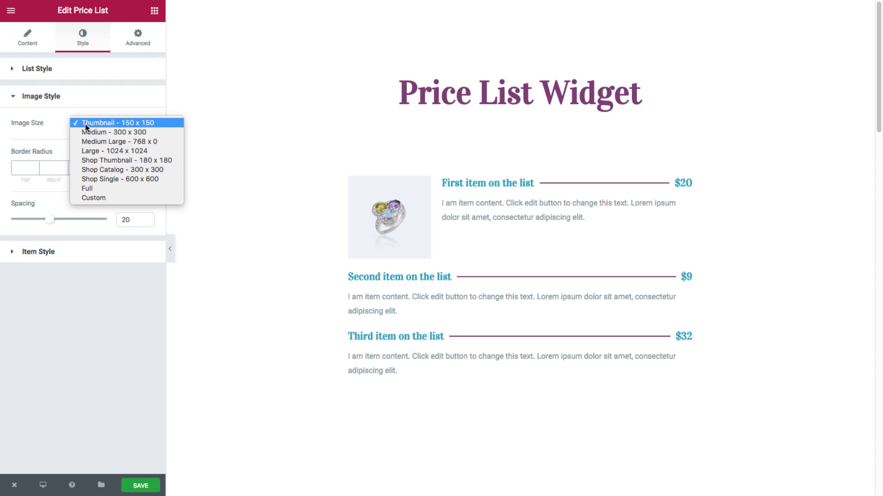
mouse_move(87, 188)
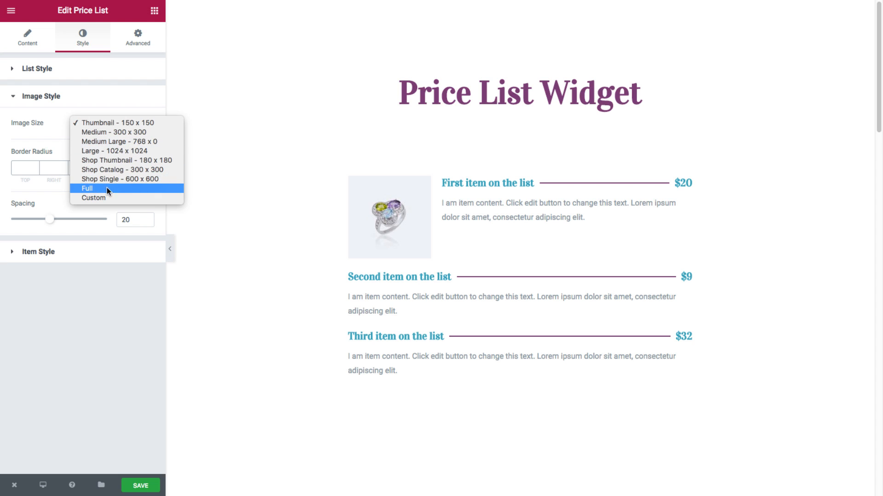
mouse_move(94, 198)
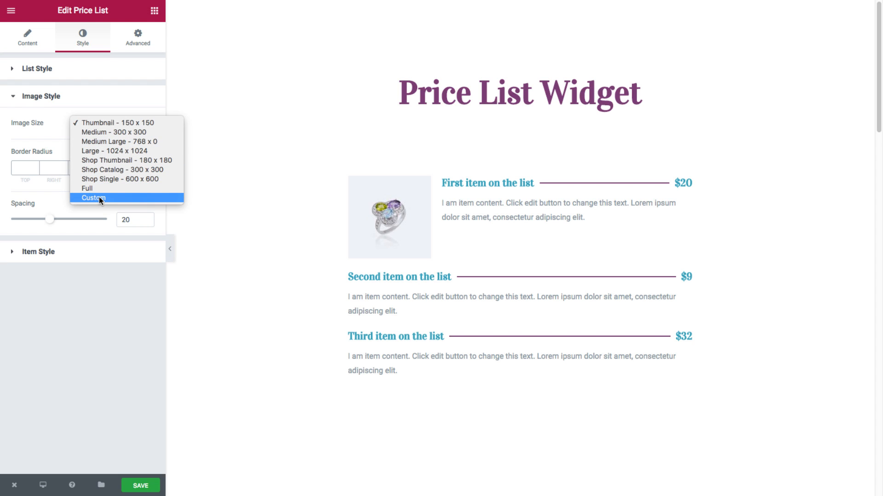
left_click(86, 188)
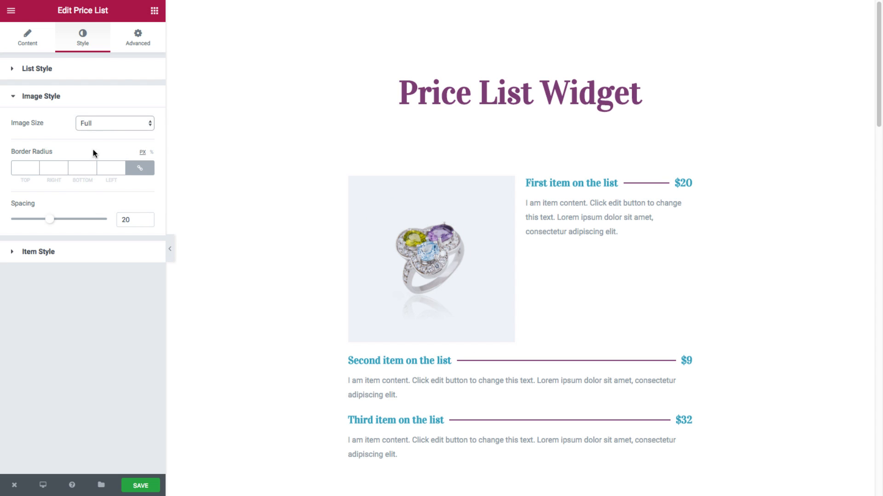
mouse_move(94, 64)
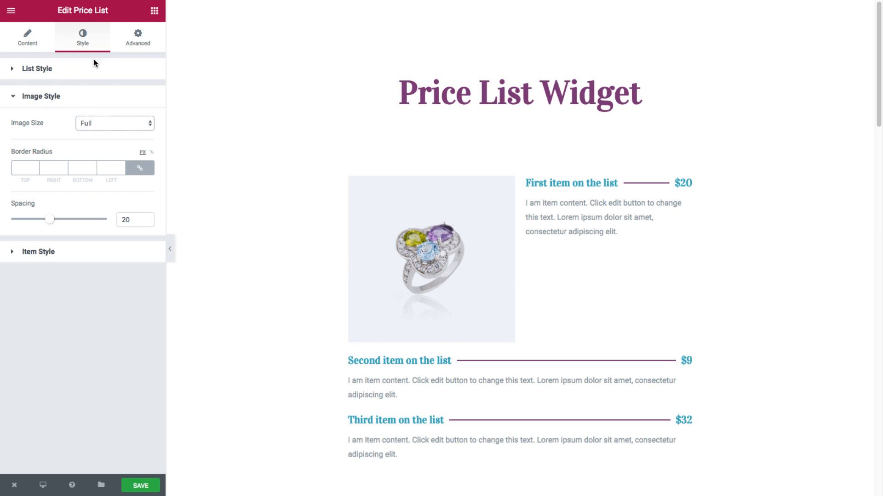
left_click(114, 123)
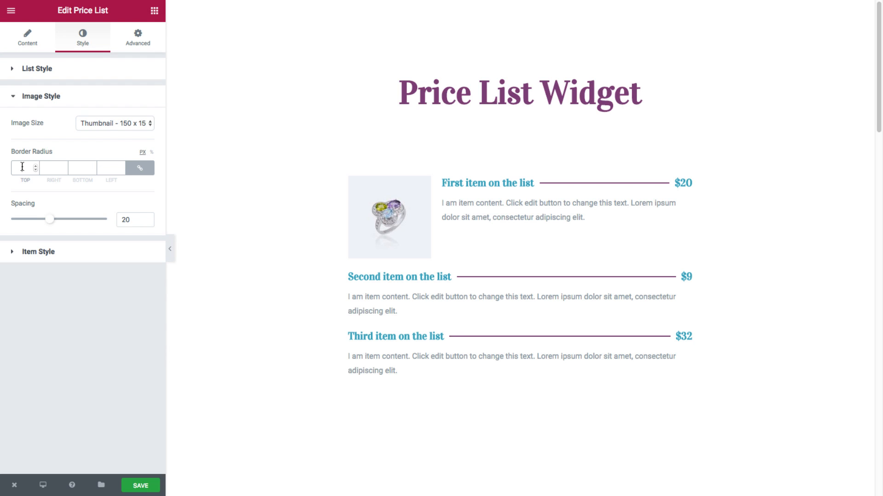
type("50")
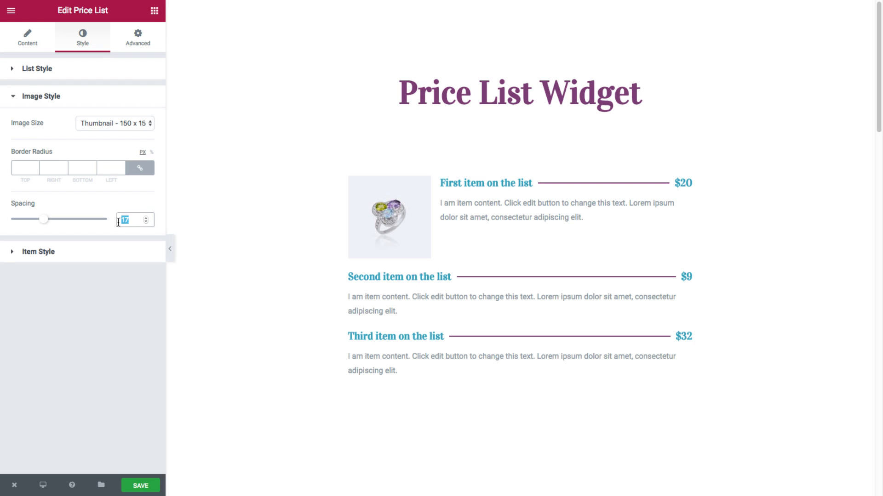
type("20")
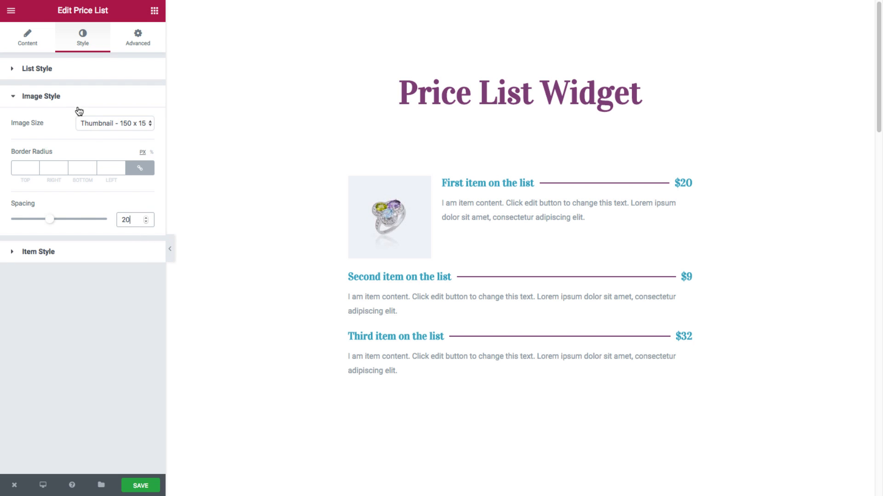
Widen the item row gap in Item Style, then bring it back to 20
left_click(40, 96)
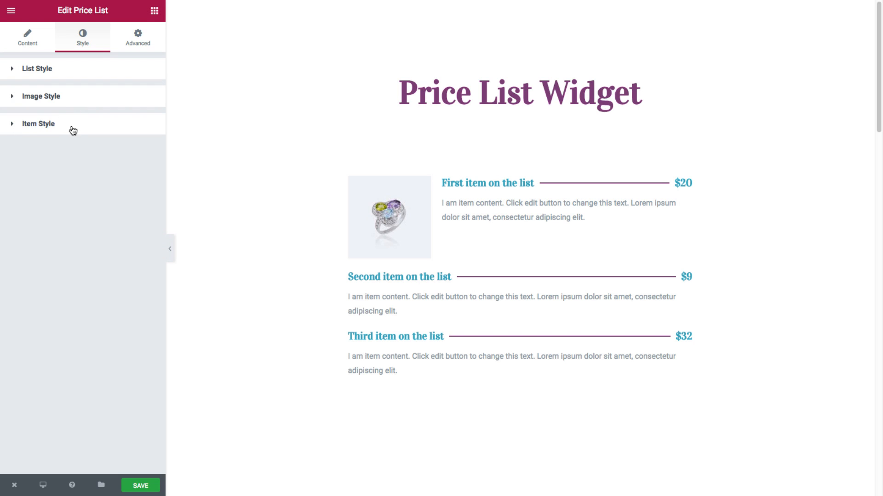
left_click(39, 124)
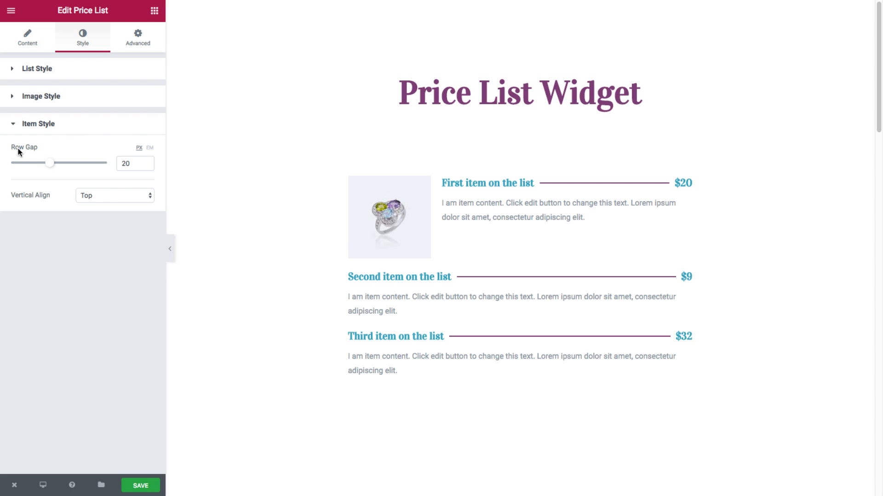
left_click_drag(50, 164, 74, 163)
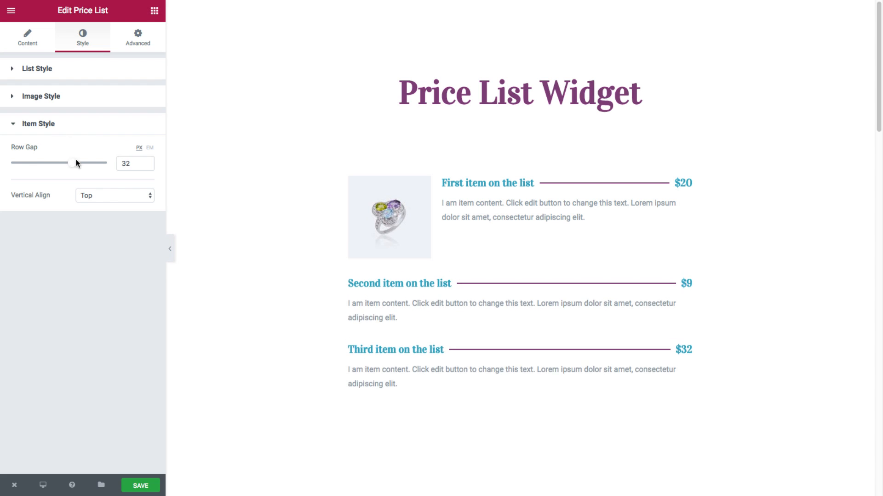
left_click_drag(72, 163, 95, 163)
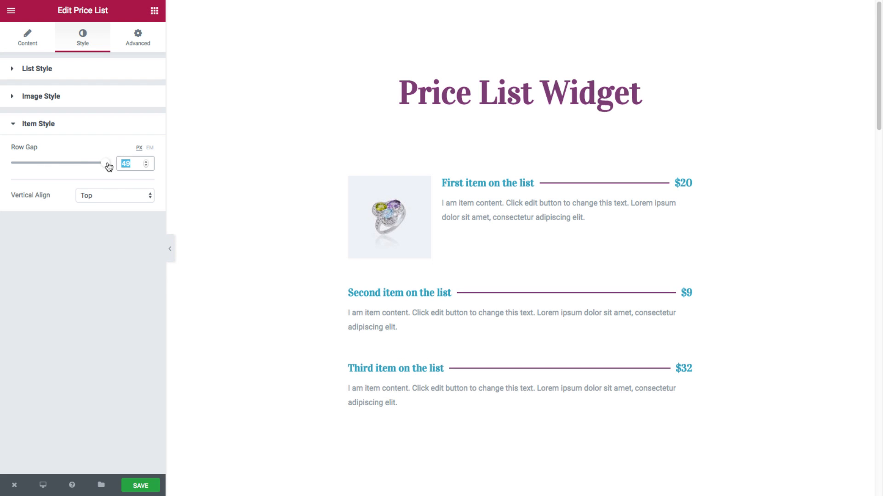
left_click_drag(106, 164, 50, 164)
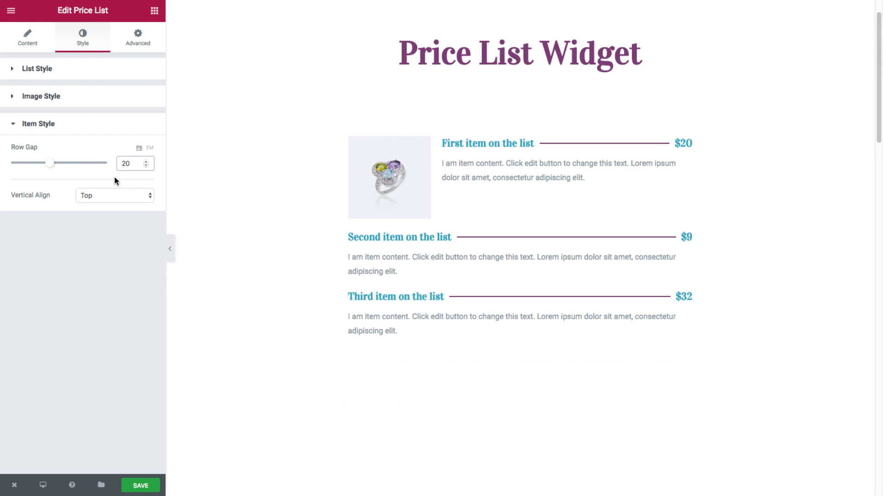
mouse_move(39, 203)
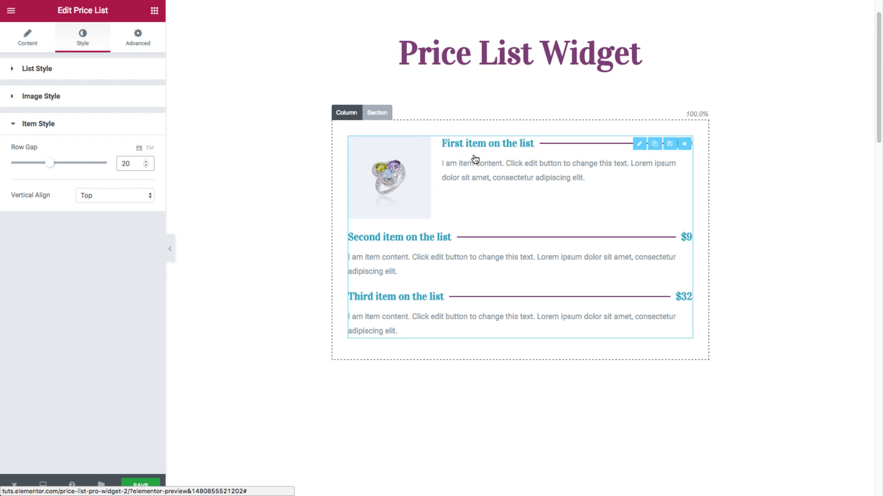
mouse_move(473, 147)
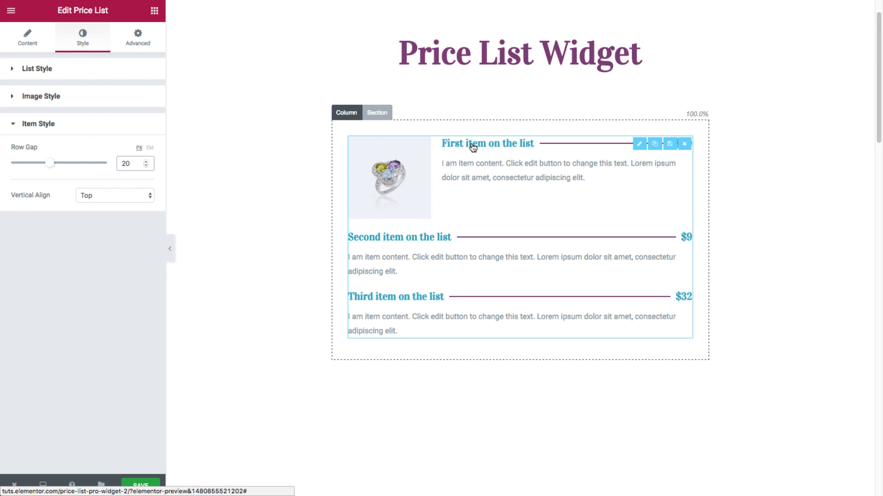
Try Bottom vertical alignment for the item text beside the image
left_click(114, 195)
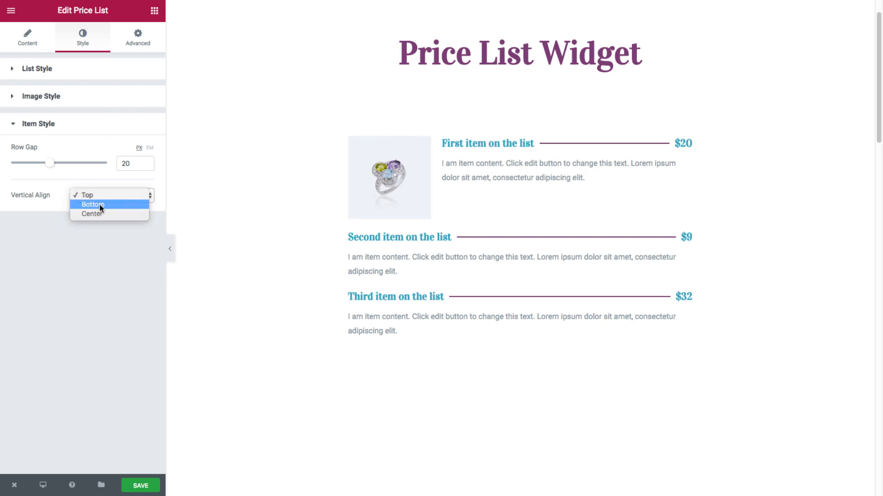
left_click(92, 204)
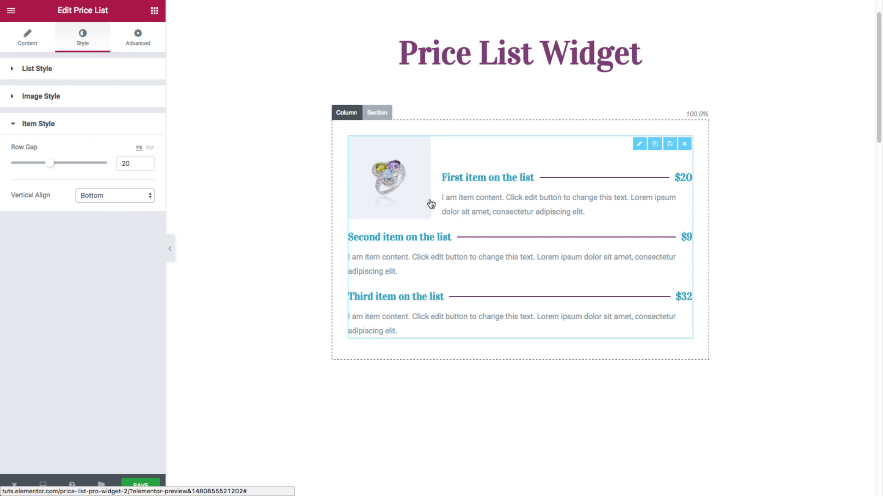
left_click(114, 195)
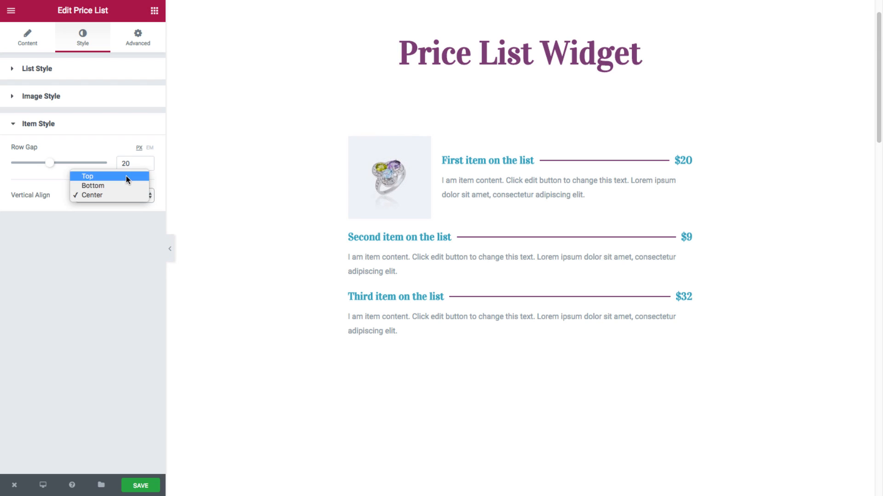
Set the item text's Vertical Align back to Top
left_click(87, 176)
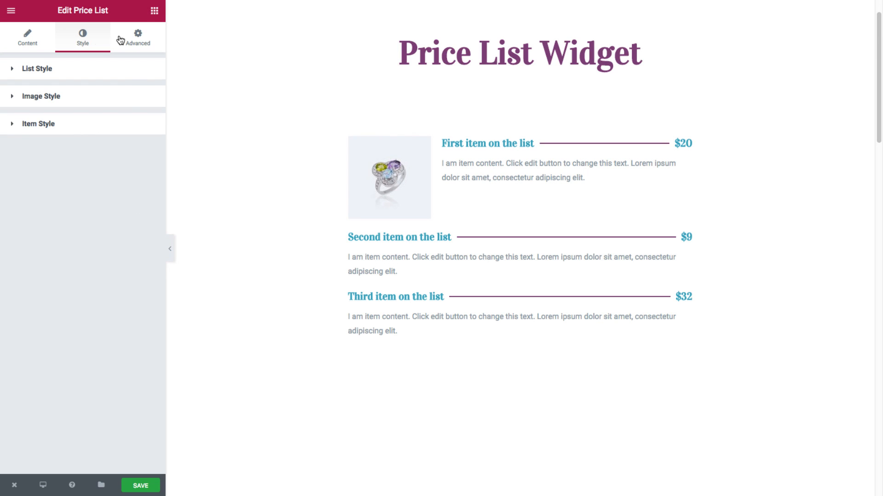
mouse_move(5, 134)
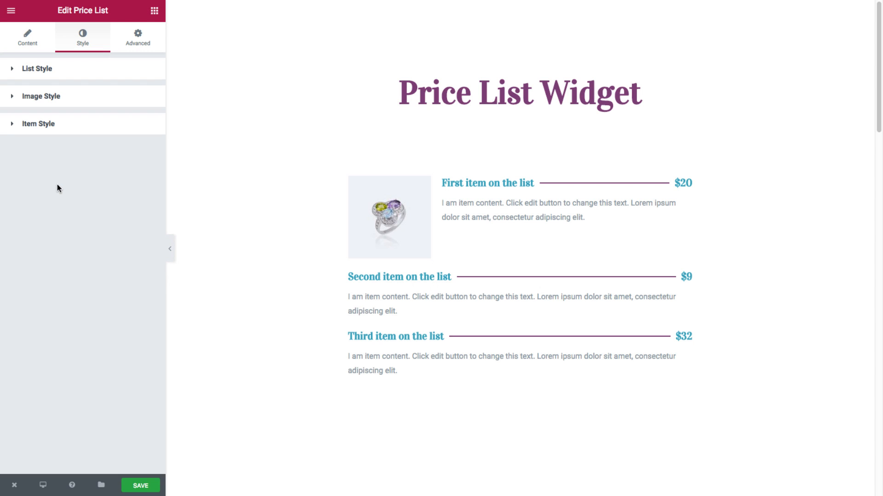
mouse_move(281, 276)
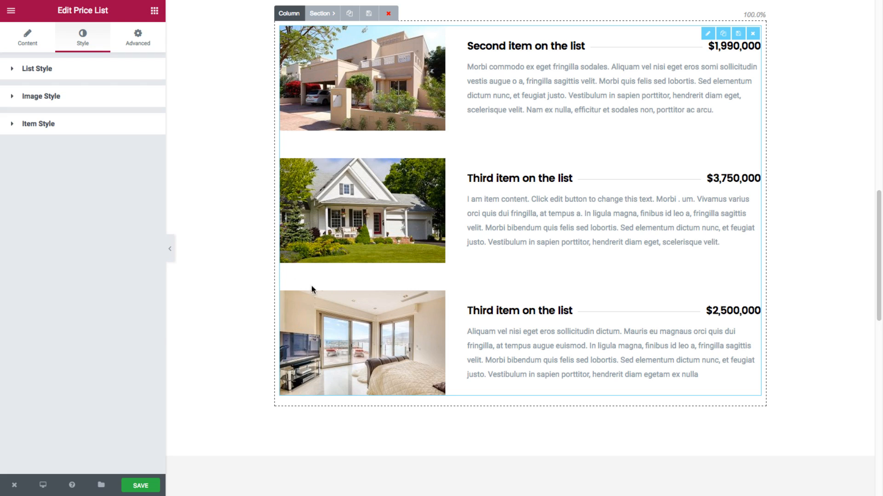
mouse_move(681, 280)
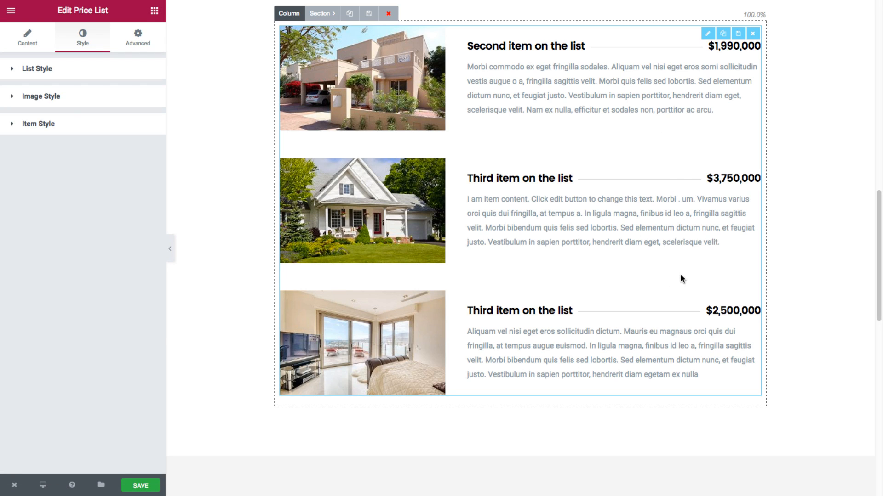
mouse_move(427, 128)
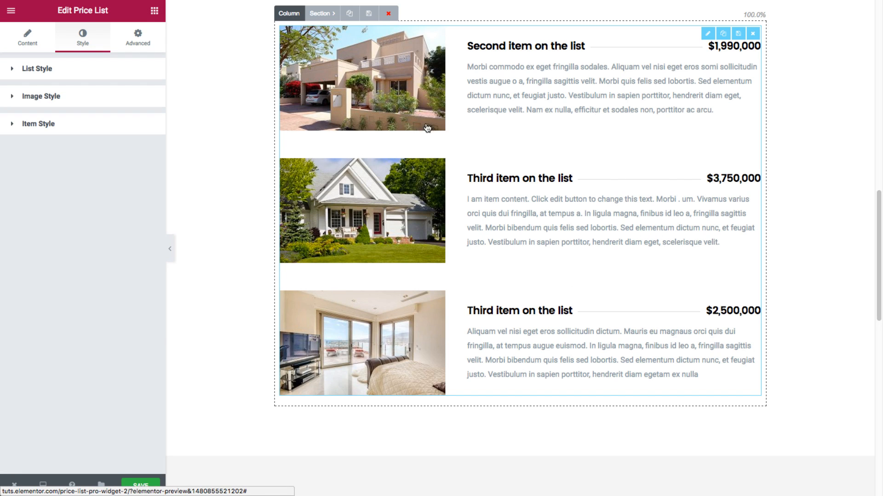
Select the real estate price list and view its Title & Price styling with Poppins typography
left_click(27, 38)
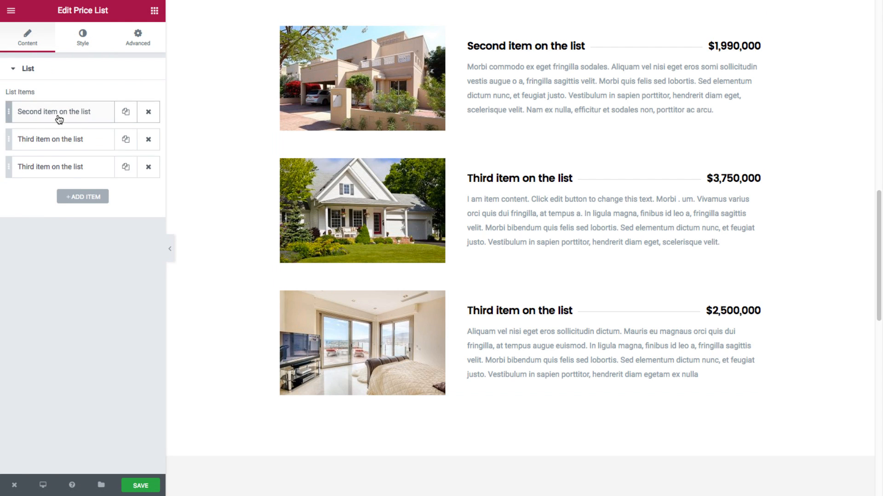
left_click(55, 111)
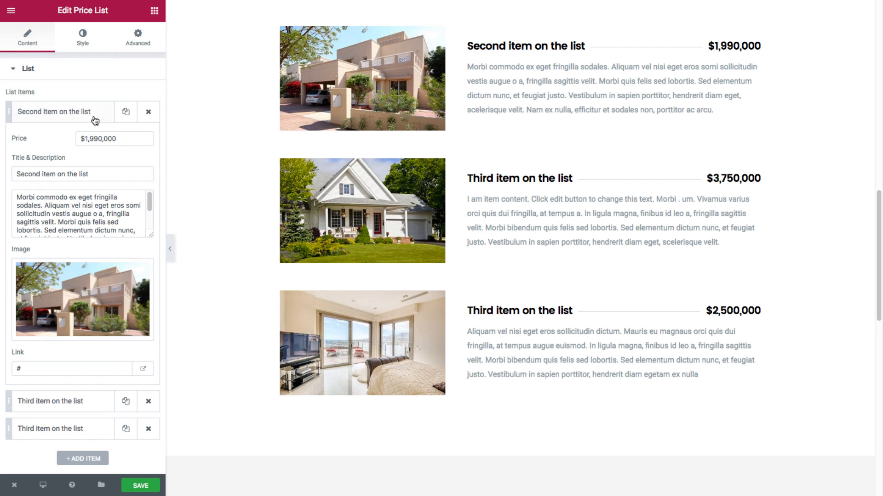
left_click(54, 112)
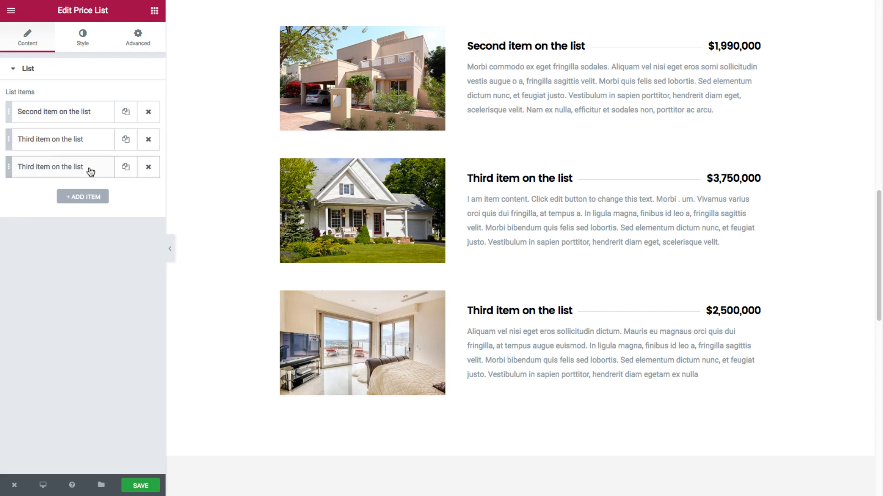
mouse_move(109, 150)
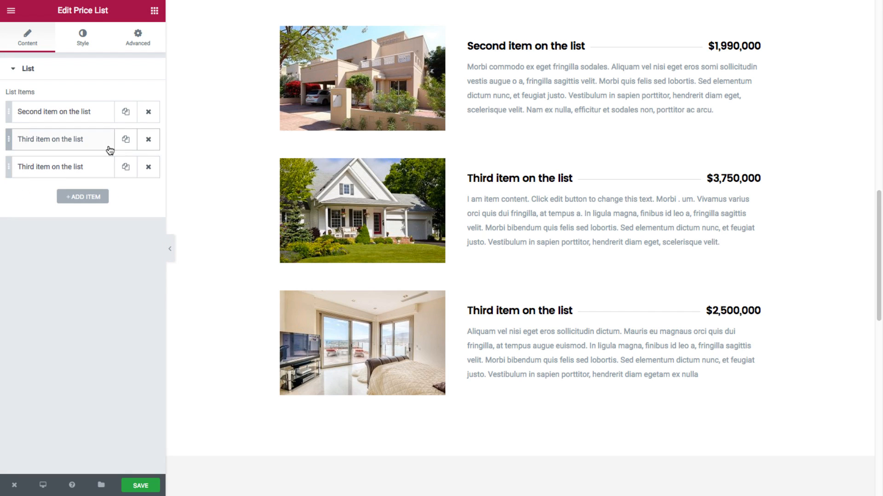
left_click(82, 37)
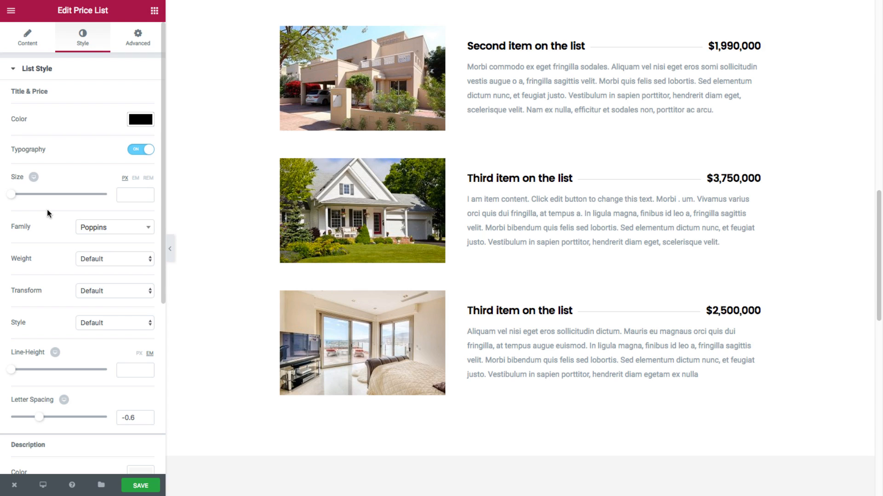
left_click(596, 51)
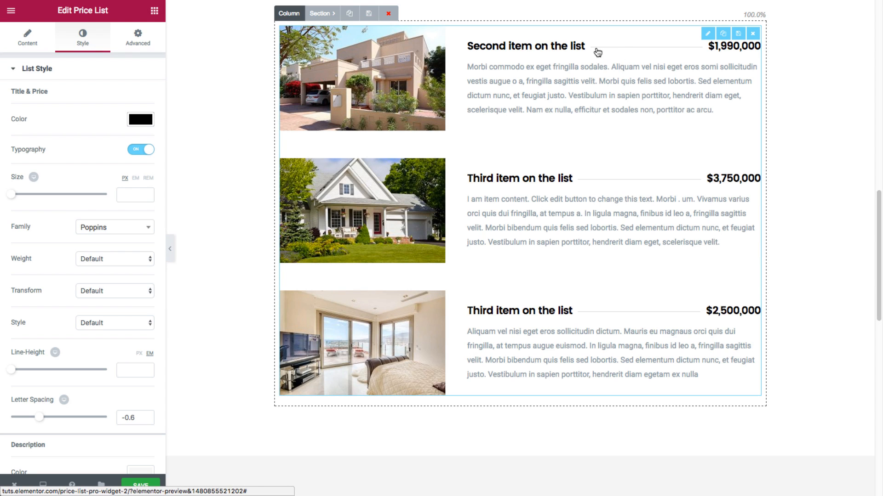
mouse_move(682, 51)
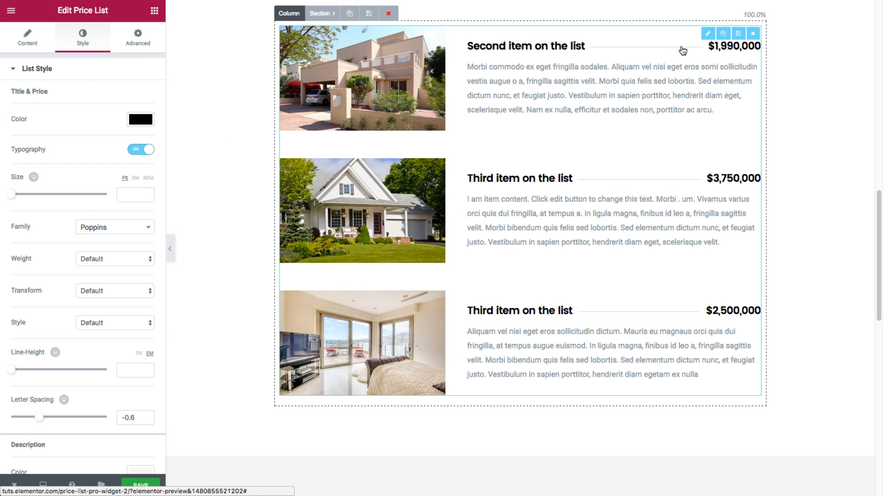
mouse_move(604, 53)
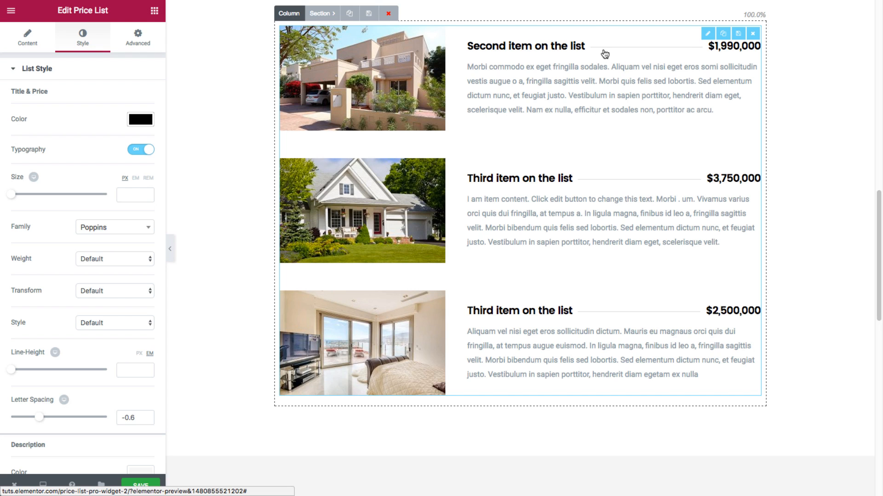
mouse_move(688, 51)
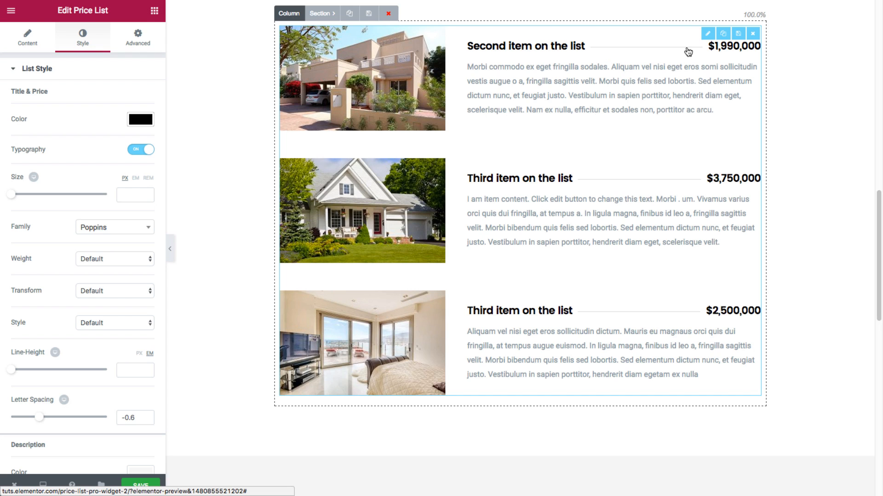
scroll("down", 3)
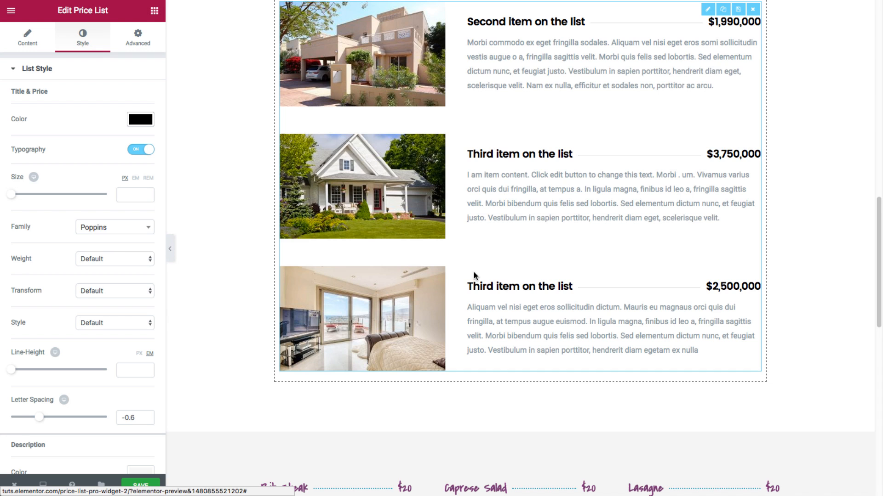
Select the restaurant menu list and view its purple Covered By Your Grace titles at size 22
scroll("down", 3)
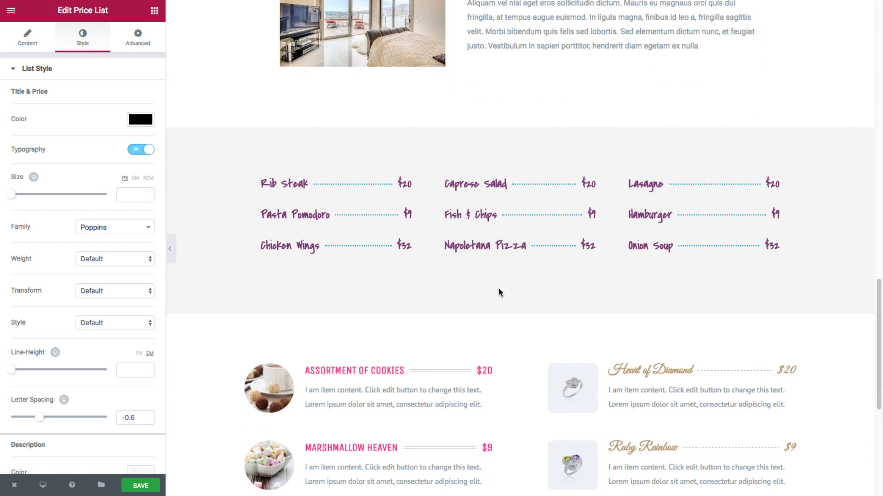
mouse_move(338, 290)
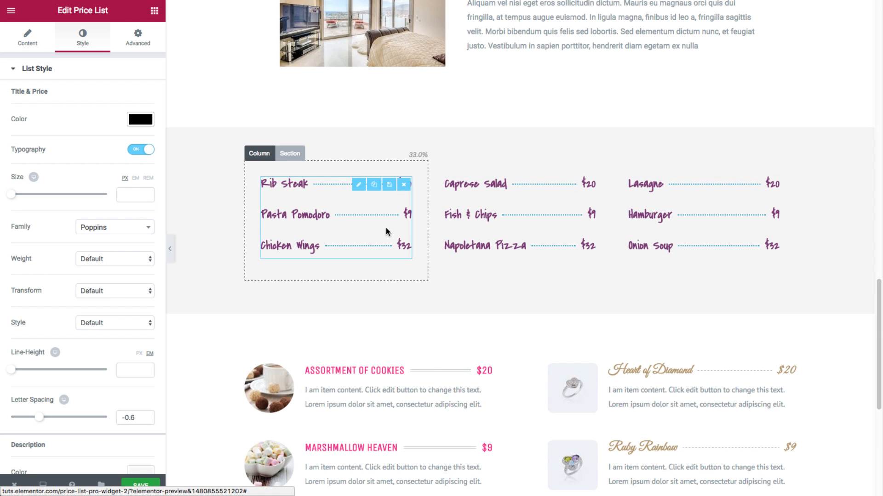
left_click(28, 37)
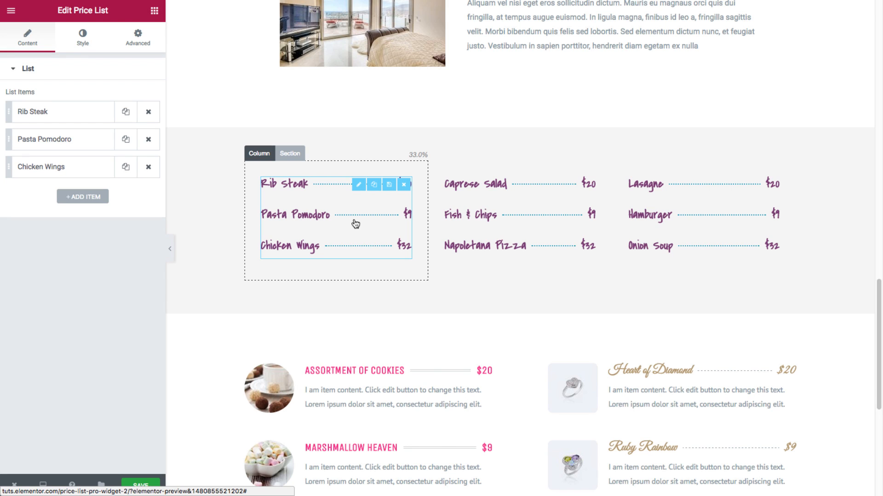
left_click(82, 37)
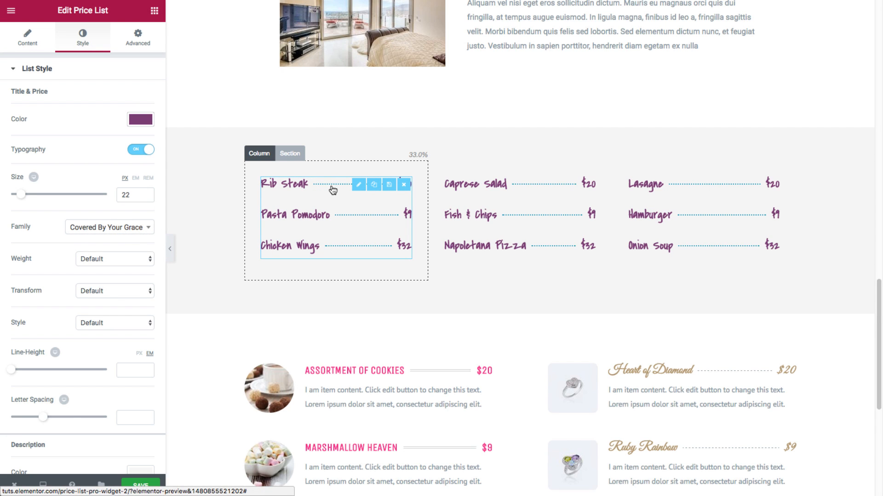
scroll("down", 3)
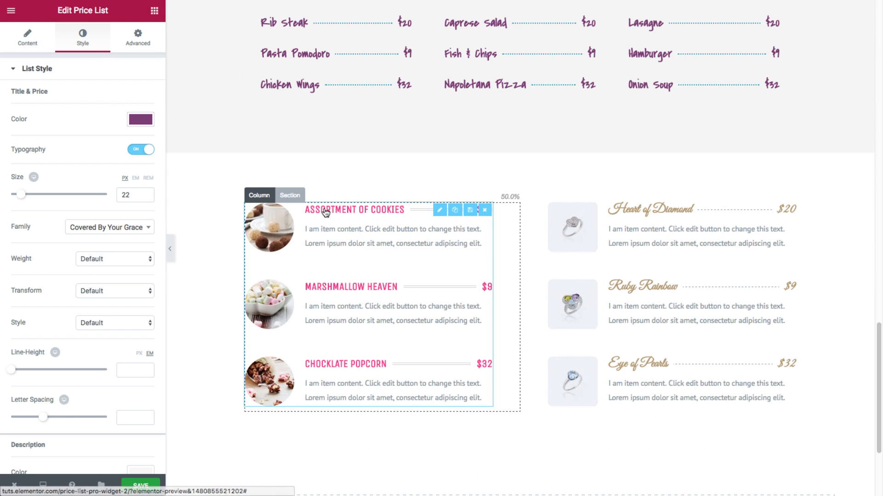
Select the dessert list, expand the Assortment of cookies item and view its image styling with 50% radius
scroll("down", 3)
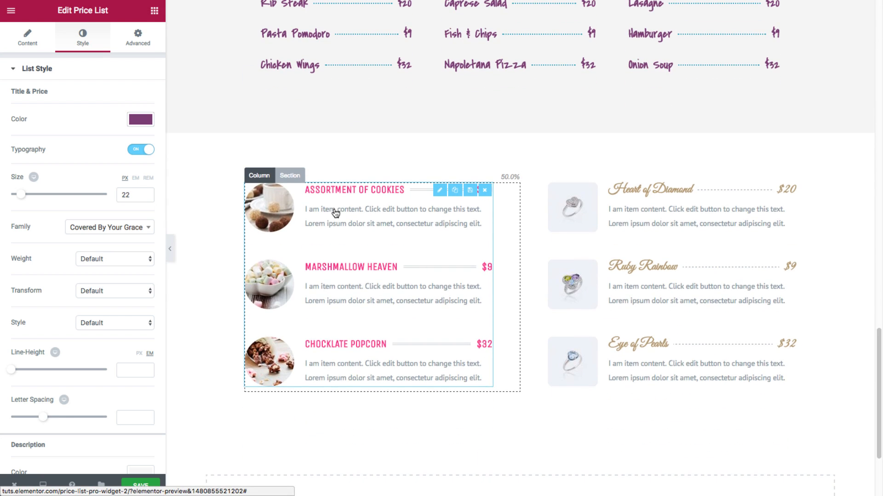
left_click(28, 38)
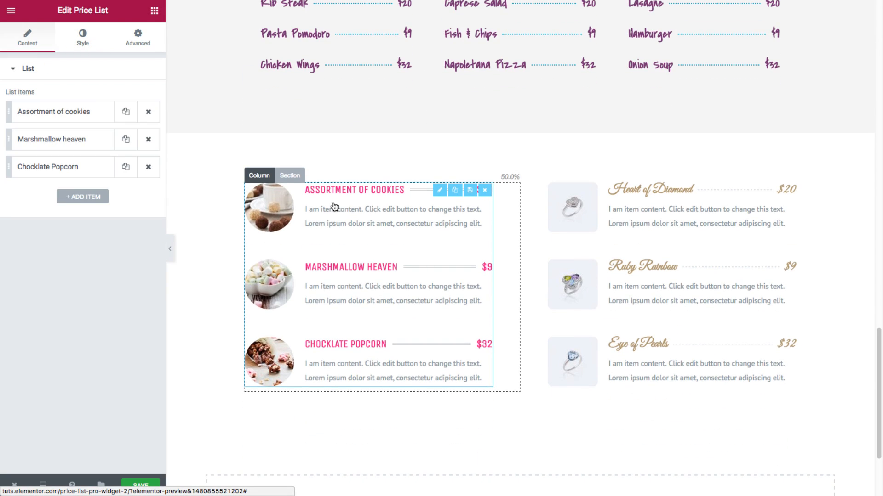
left_click(59, 111)
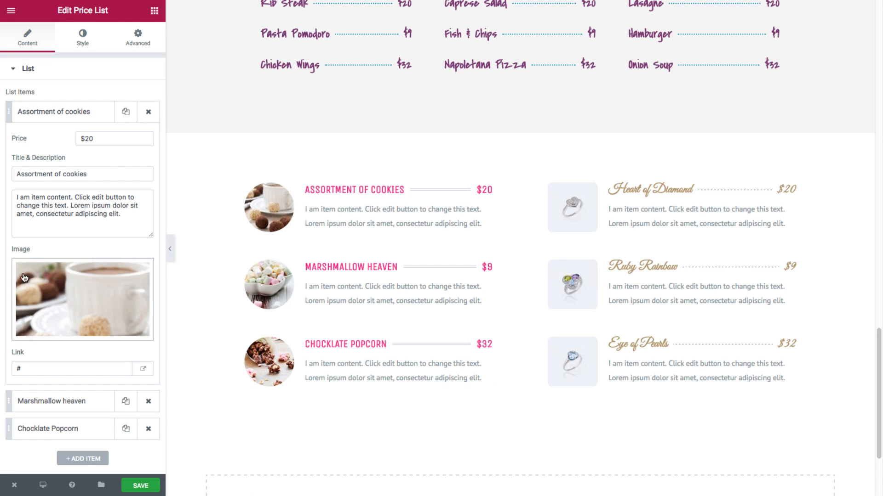
left_click(82, 37)
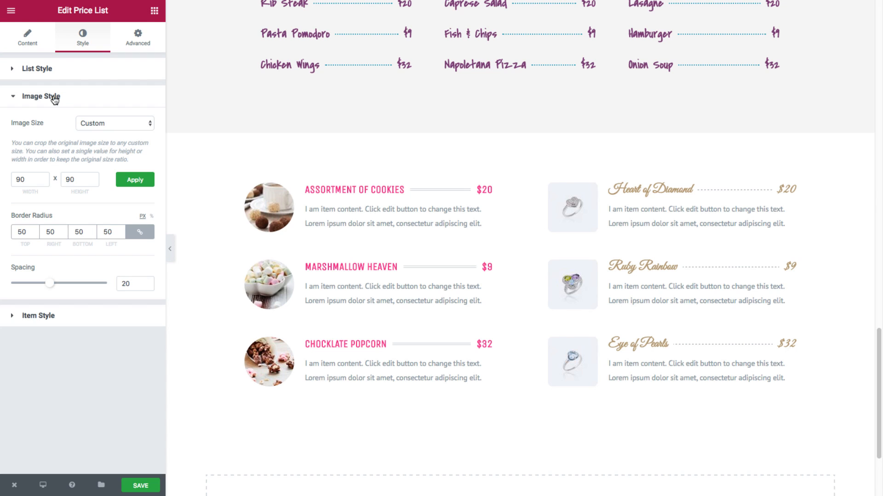
mouse_move(44, 151)
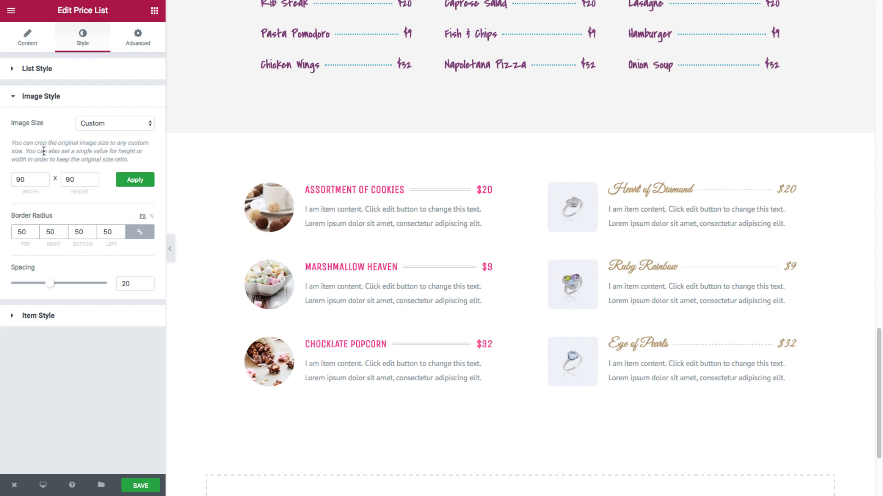
mouse_move(87, 127)
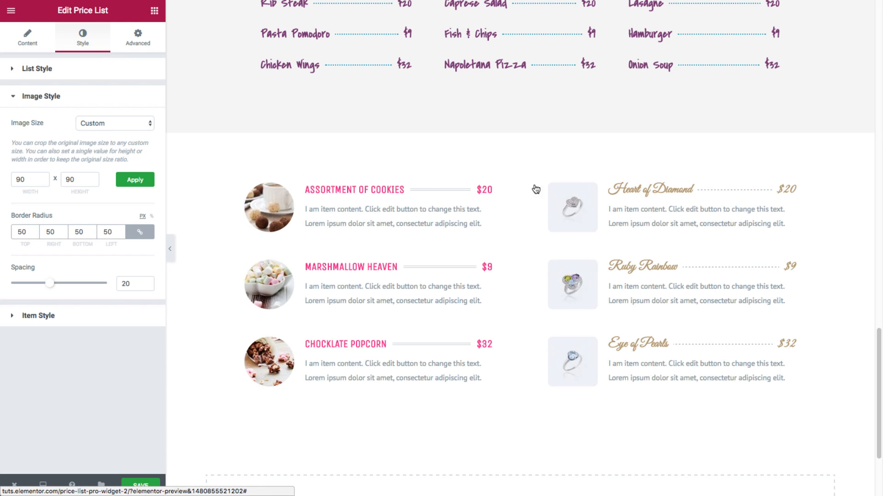
Select the jewelry list and view its Image Style with 90×90 photos and corner radius 8
left_click(28, 39)
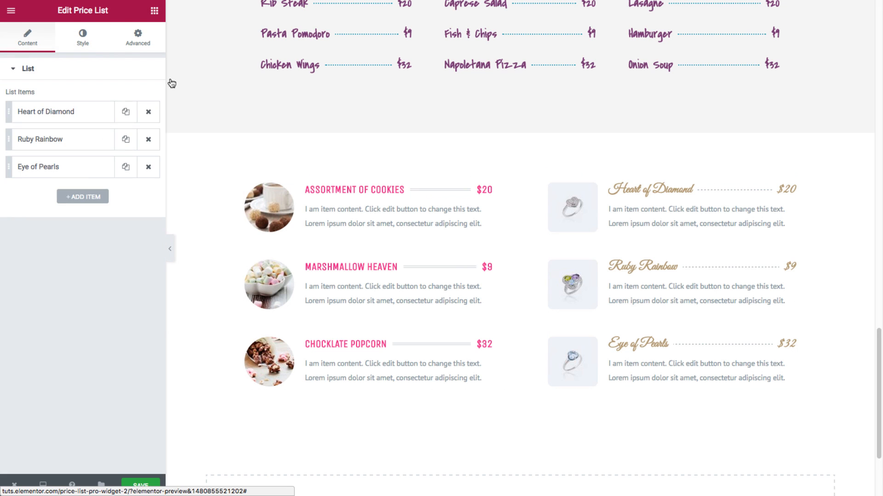
left_click(82, 36)
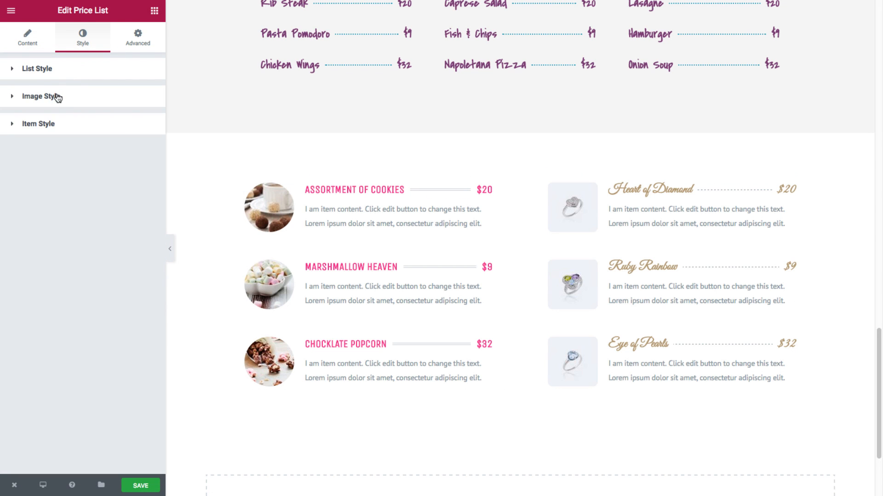
left_click(39, 96)
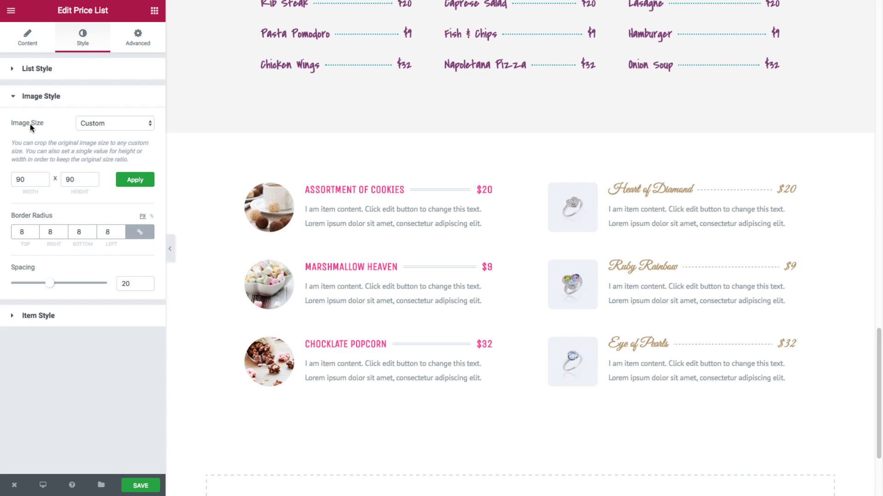
mouse_move(2, 213)
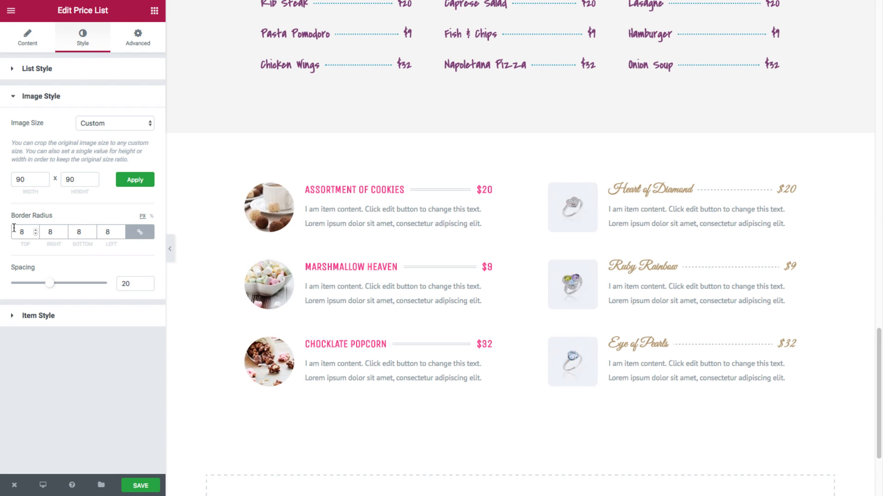
mouse_move(576, 180)
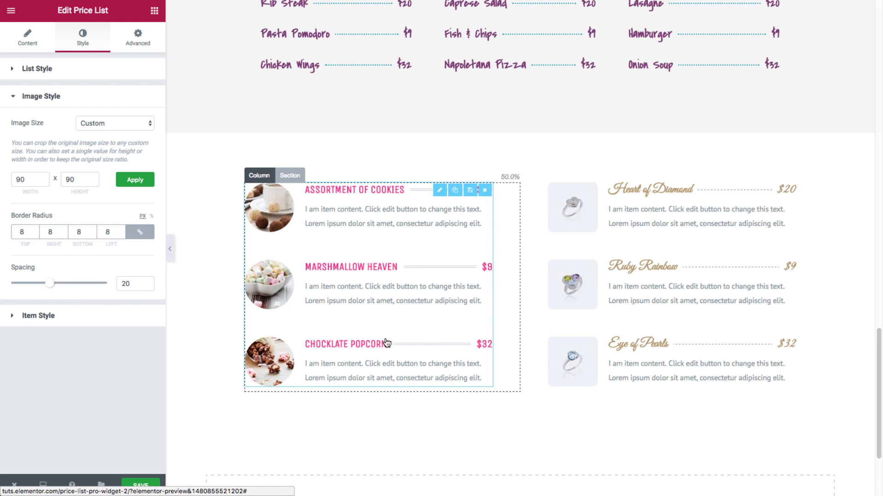
scroll("down", 3)
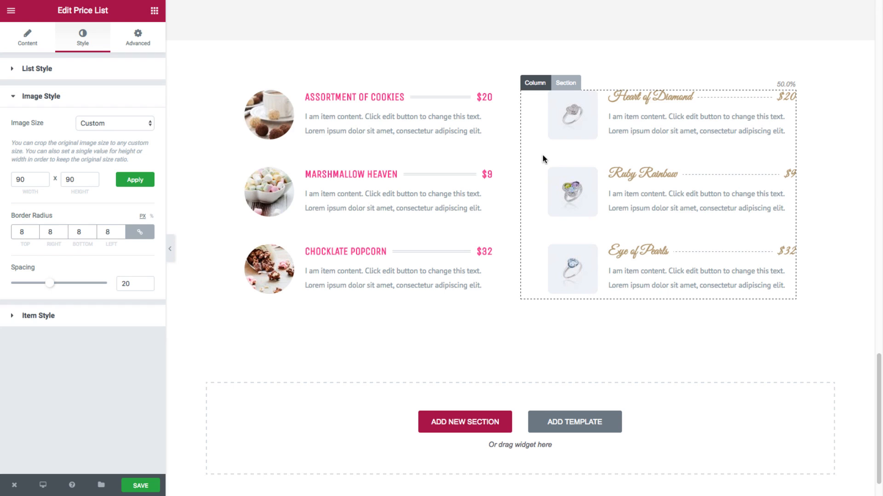